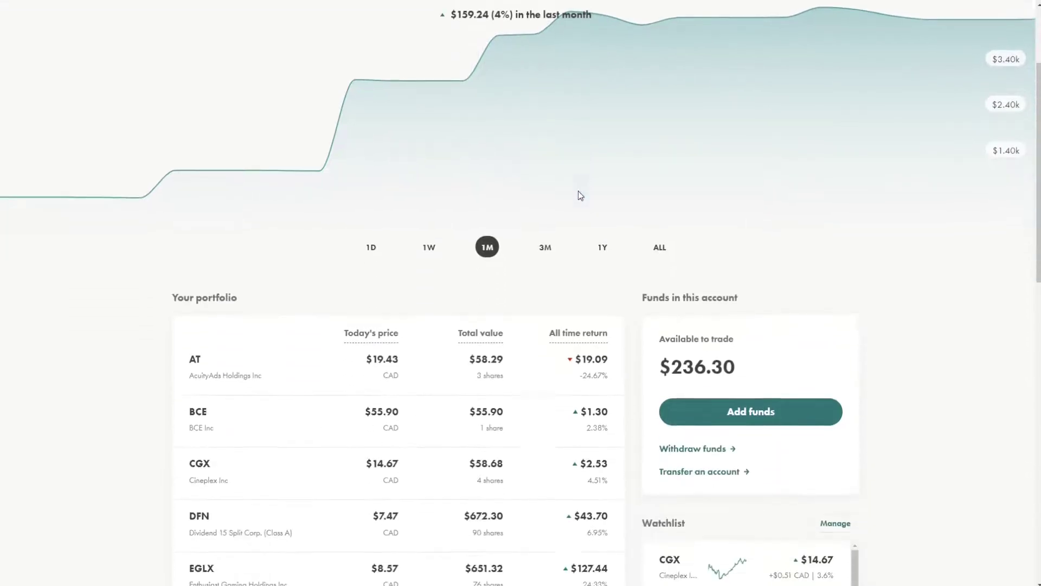
# - Scroll the Your portfolio list to reveal the DFN, MG, MTRX, NVCN and SLL rows
pyautogui.scroll(-3)
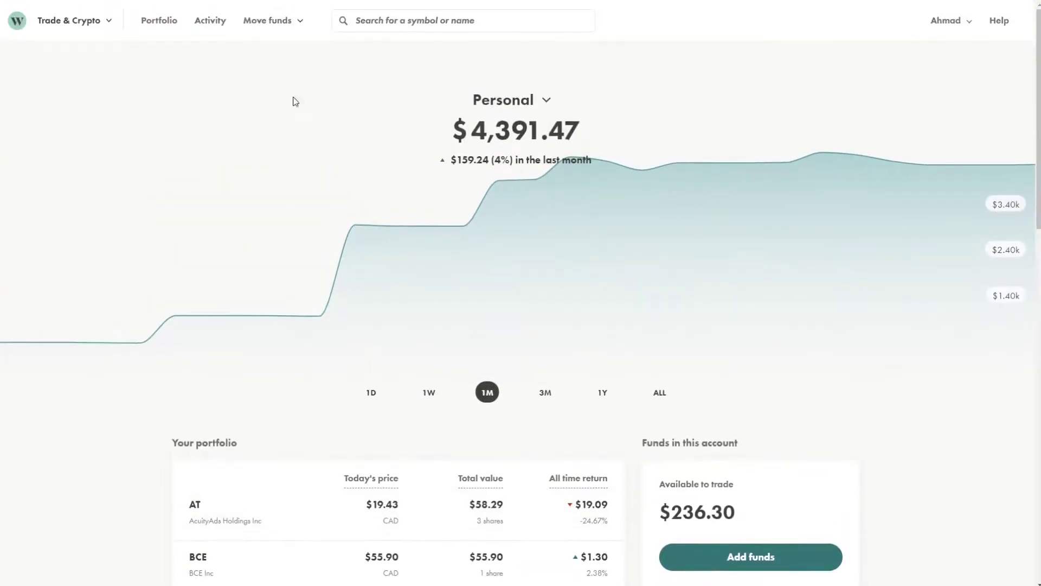
pyautogui.moveTo(275, 389)
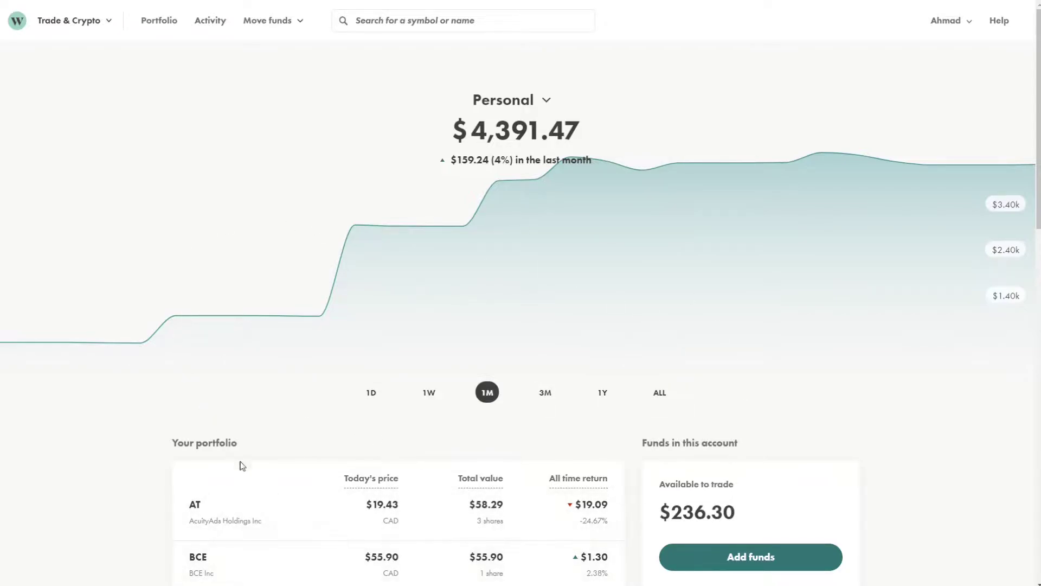
pyautogui.moveTo(85, 279)
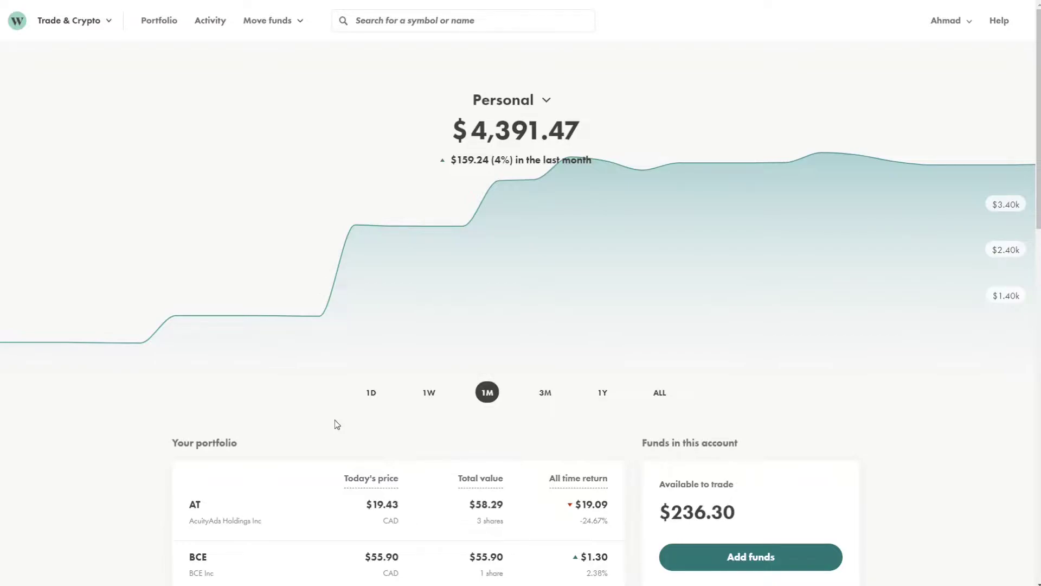
pyautogui.moveTo(223, 458)
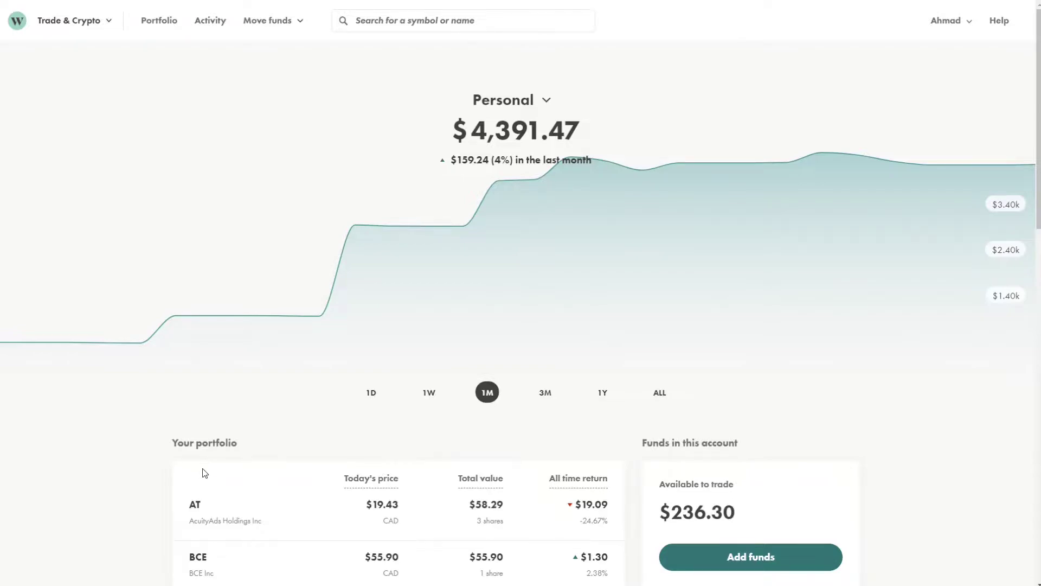
pyautogui.moveTo(189, 432)
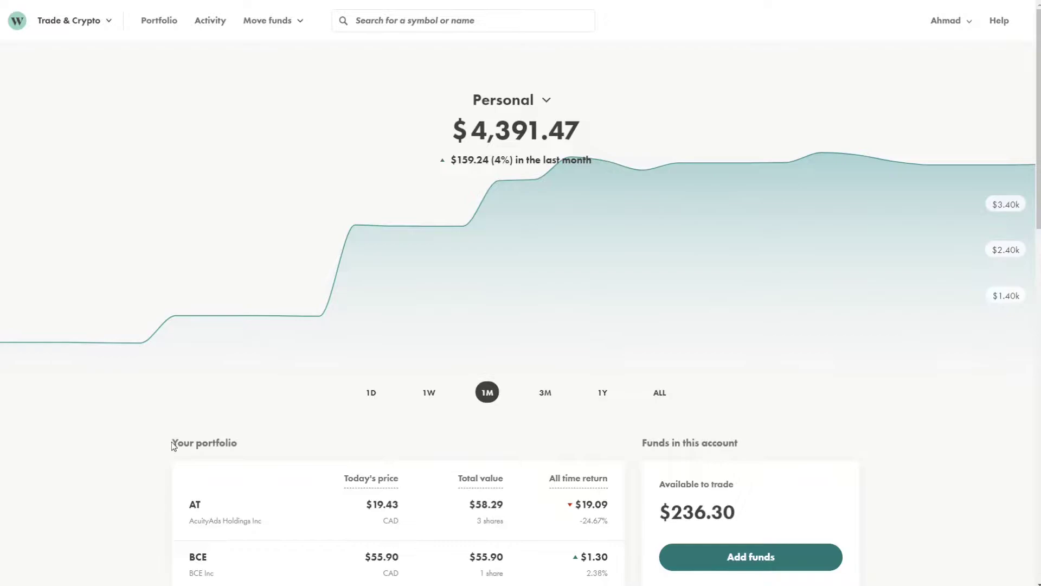
pyautogui.moveTo(268, 408)
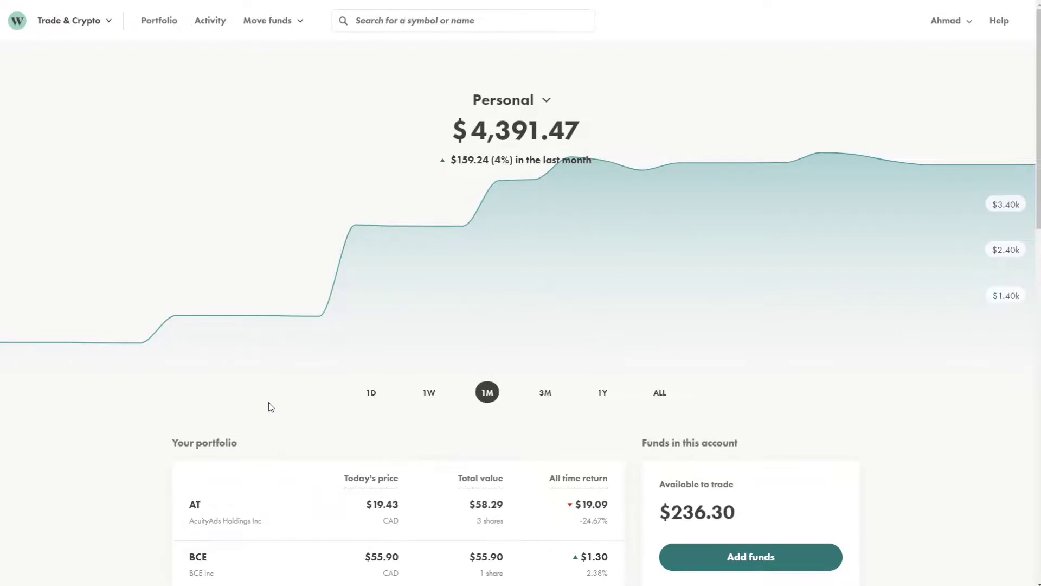
pyautogui.scroll(-3)
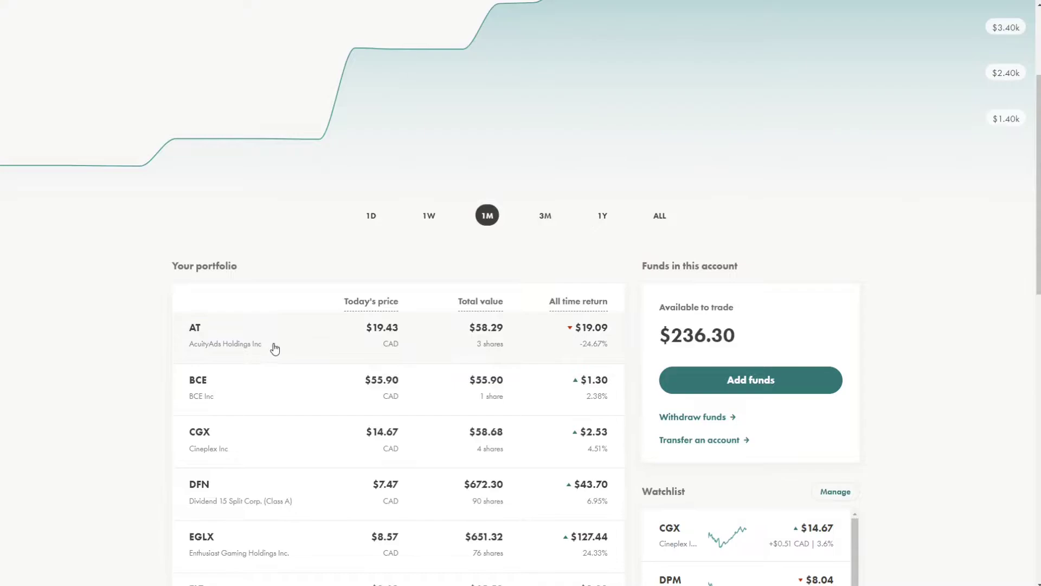
pyautogui.moveTo(193, 301)
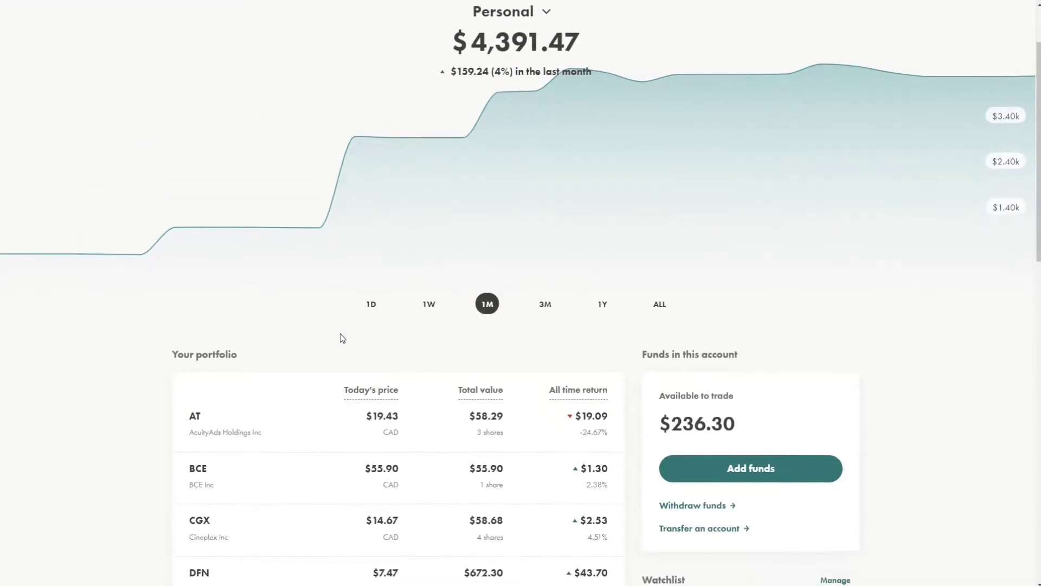
pyautogui.scroll(-3)
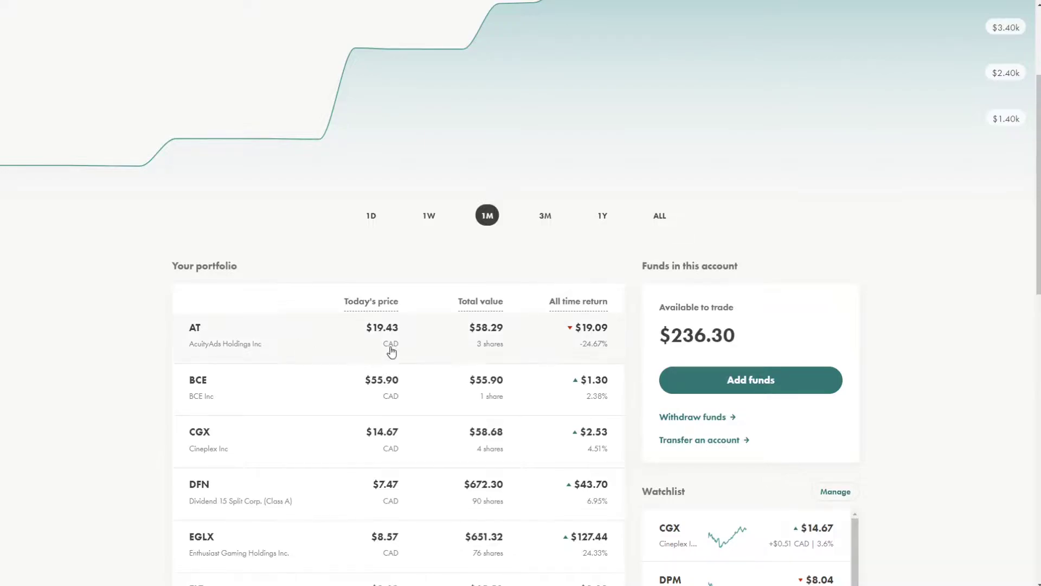
pyautogui.moveTo(246, 349)
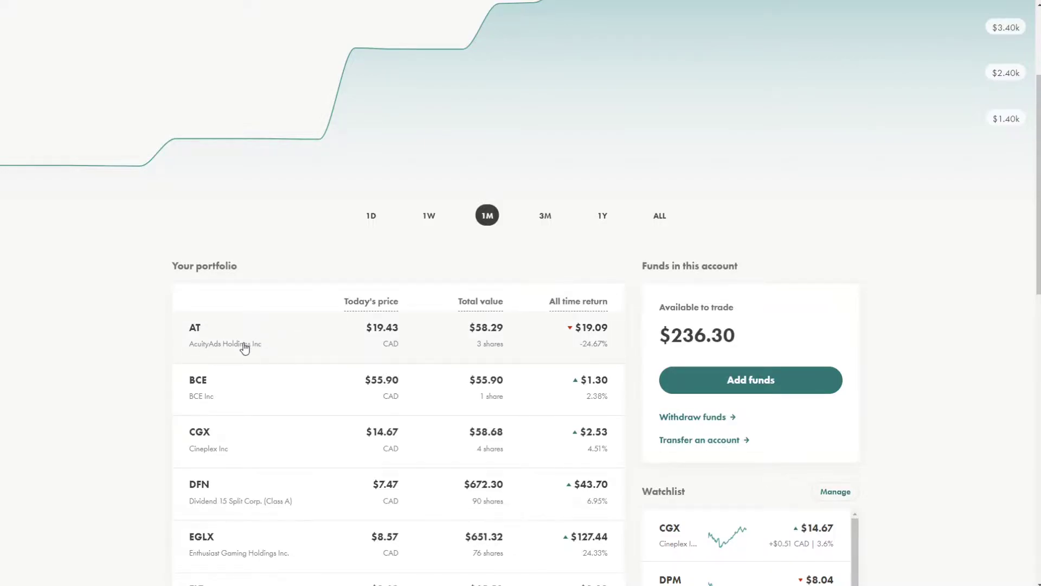
pyautogui.moveTo(312, 376)
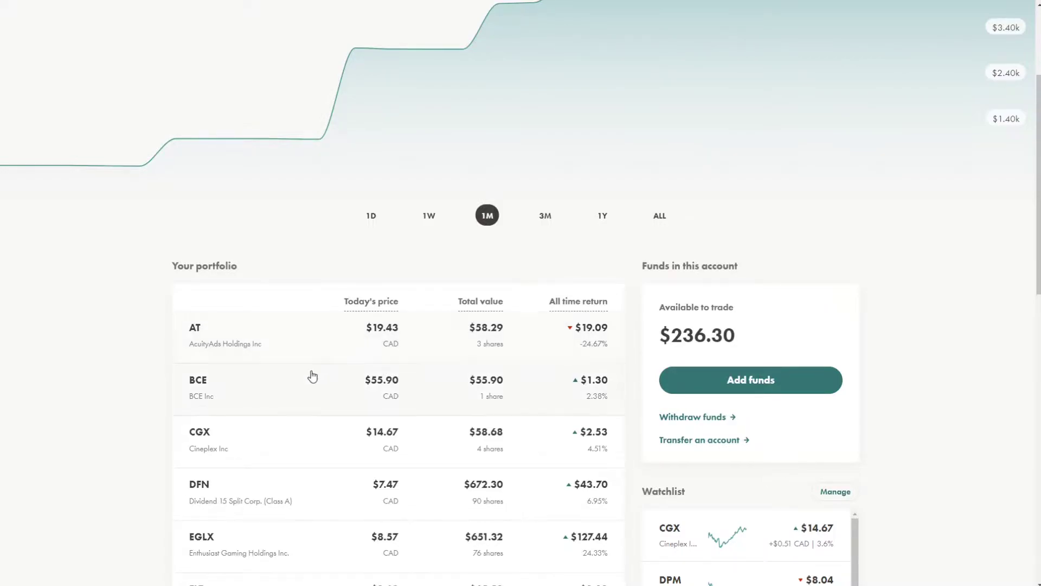
pyautogui.scroll(-3)
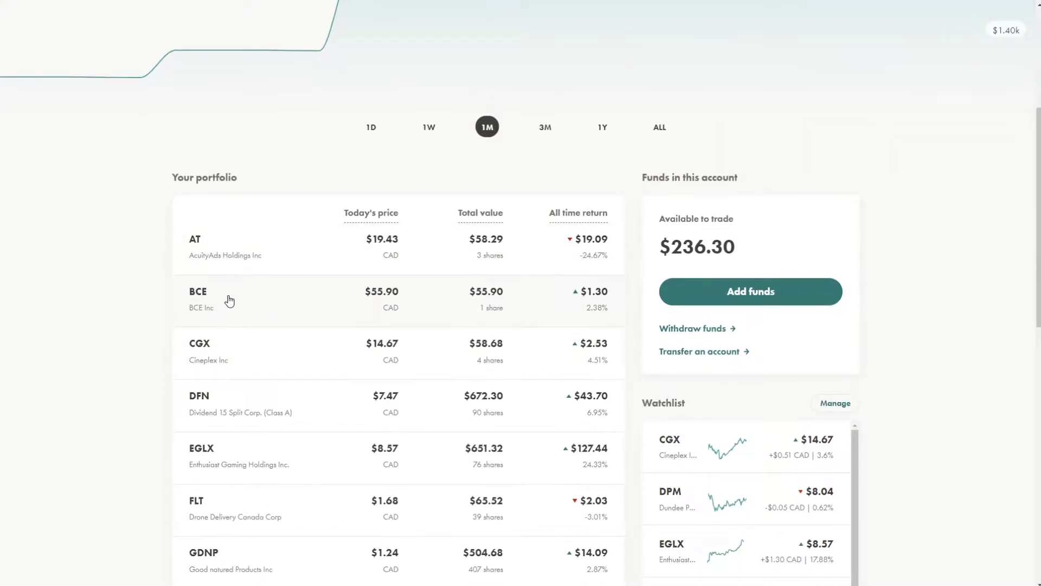
pyautogui.moveTo(217, 297)
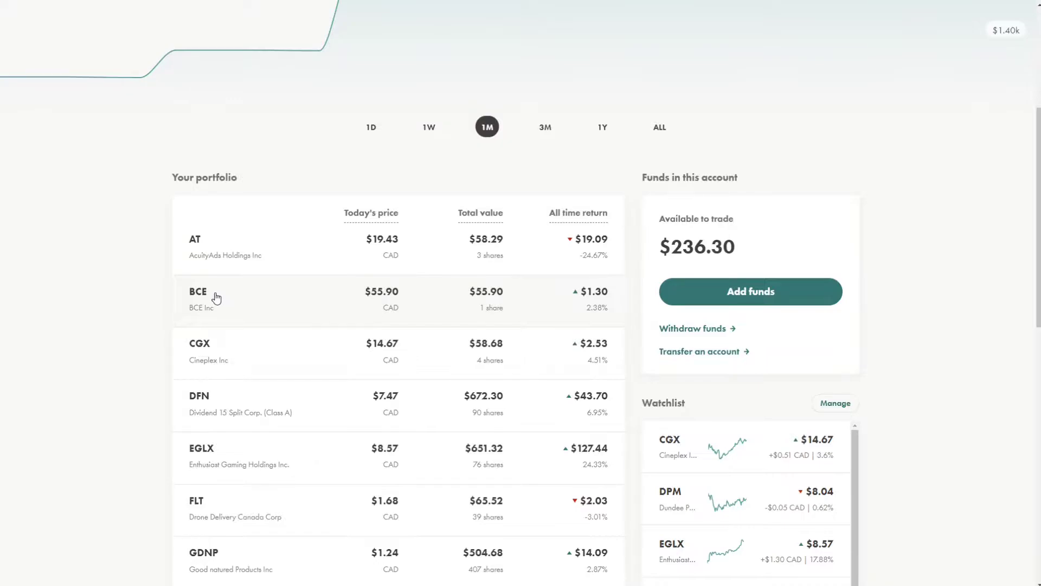
pyautogui.moveTo(262, 303)
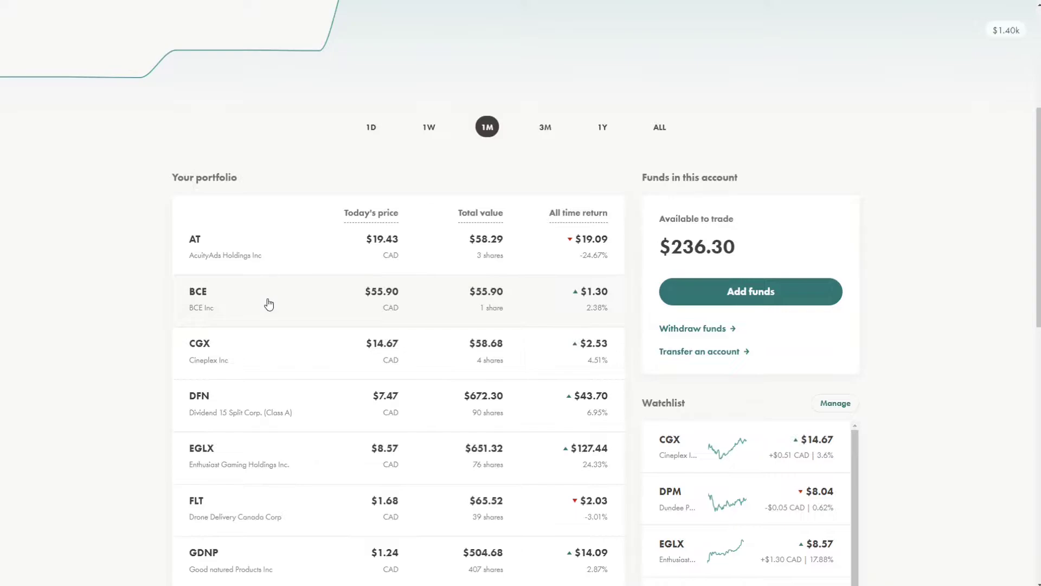
pyautogui.moveTo(258, 304)
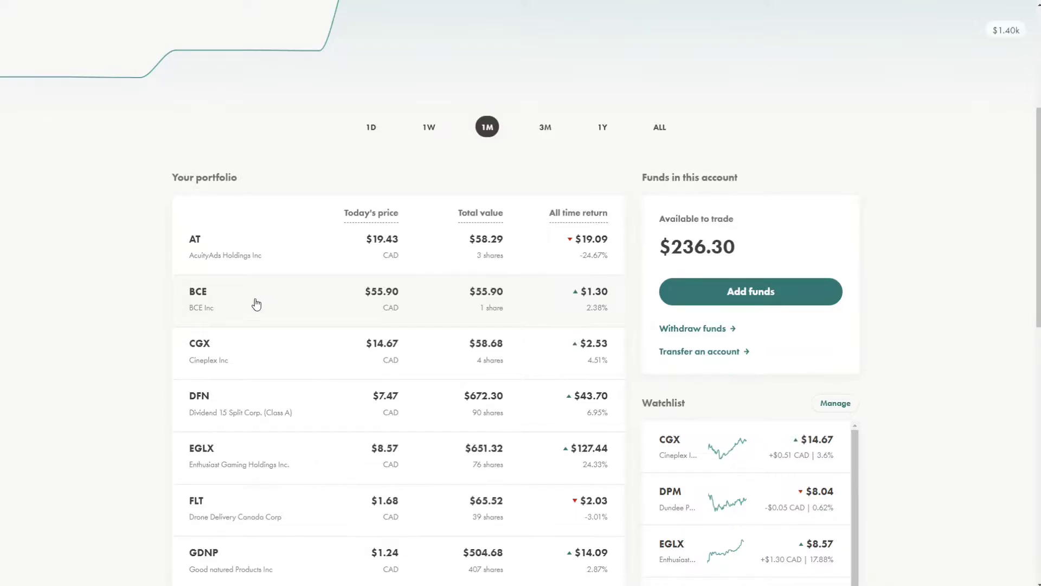
pyautogui.moveTo(227, 333)
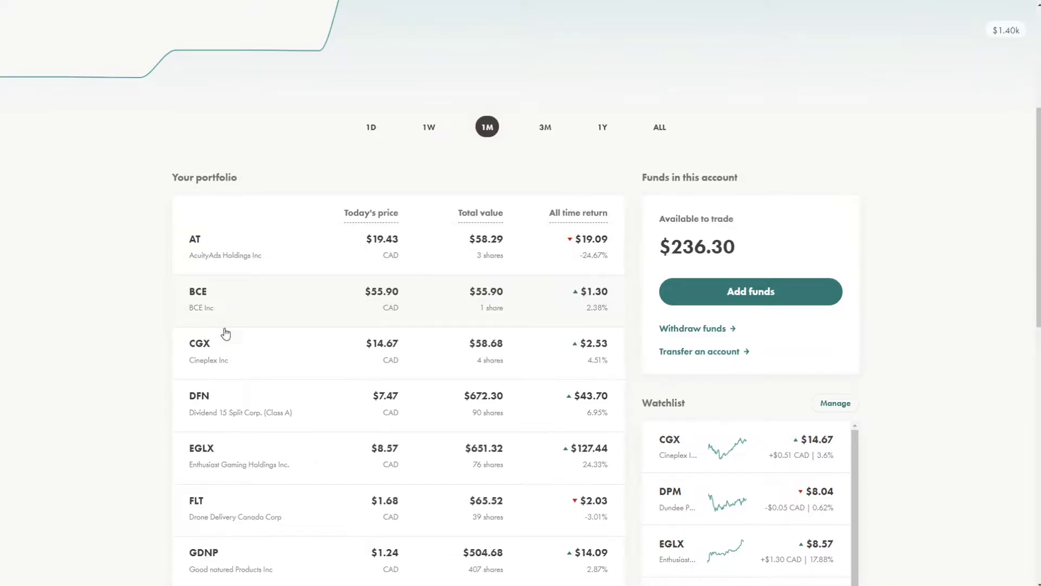
pyautogui.moveTo(271, 312)
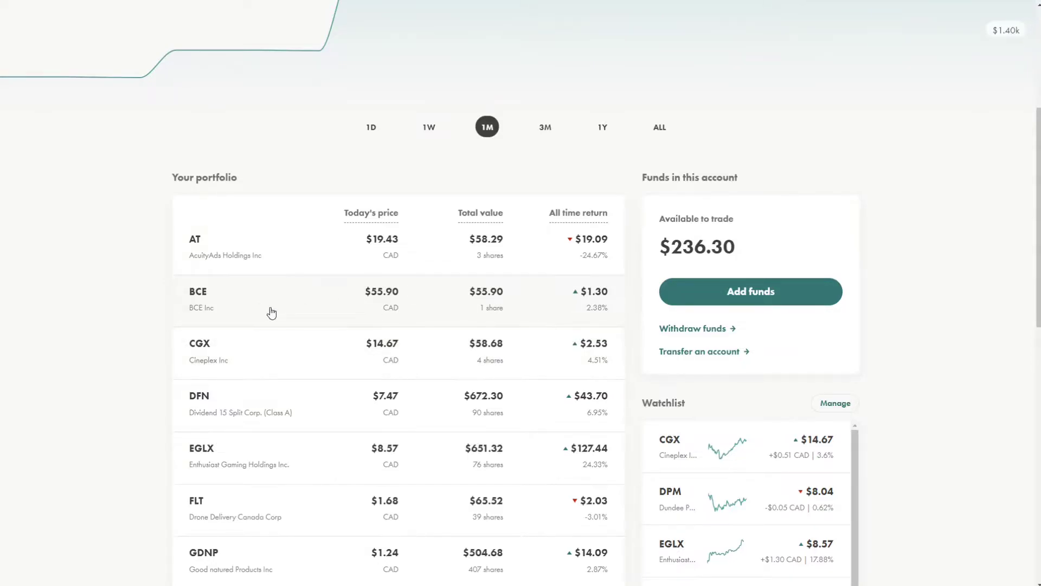
pyautogui.scroll(-3)
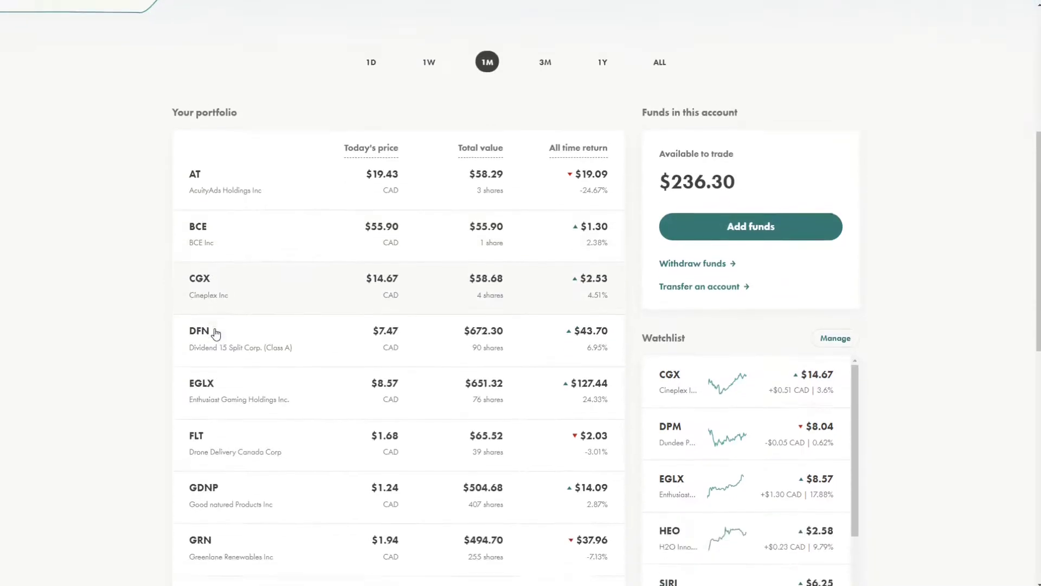
pyautogui.scroll(-3)
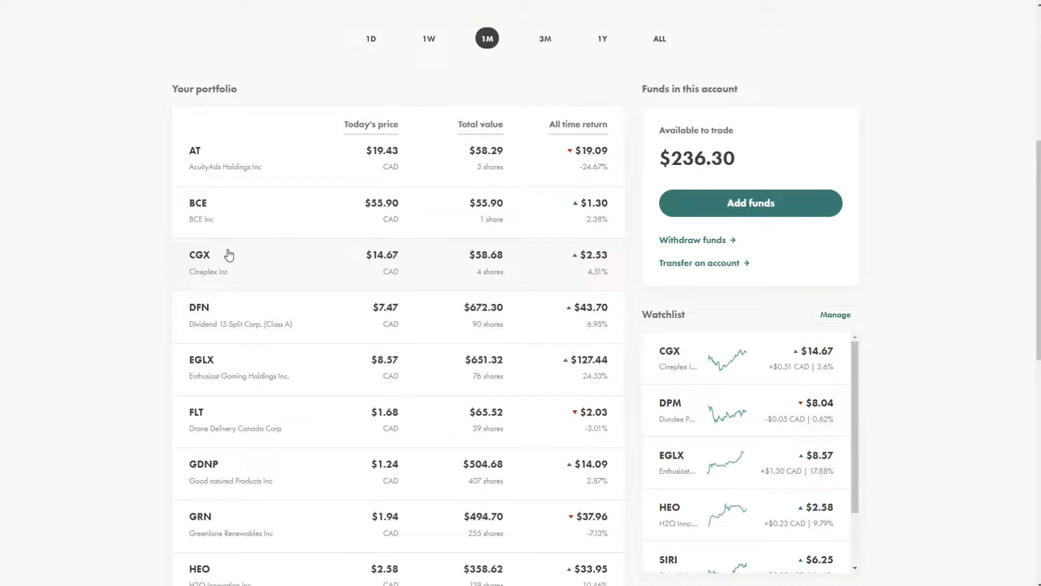
pyautogui.moveTo(197, 280)
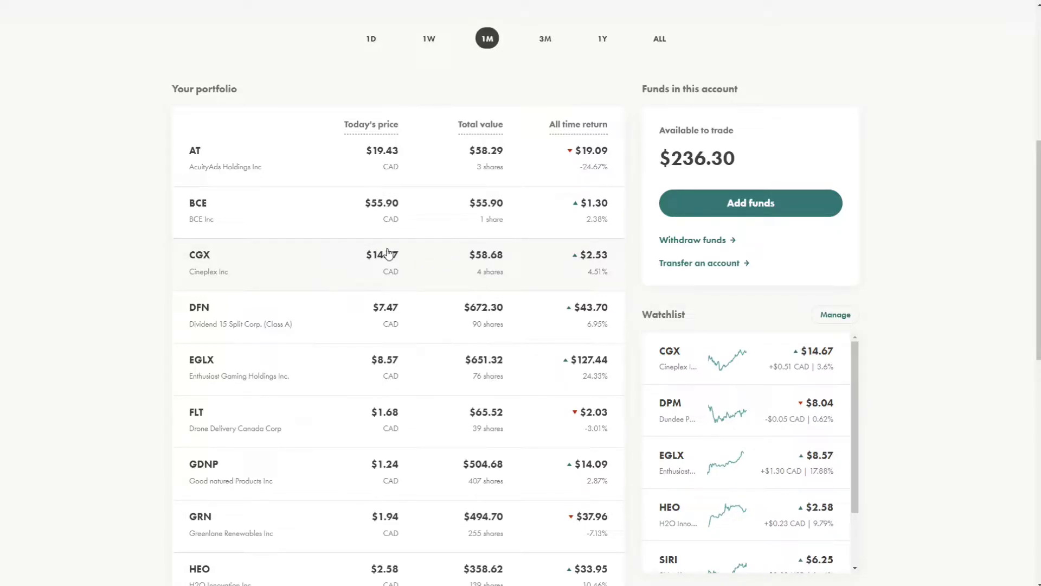
pyautogui.moveTo(433, 256)
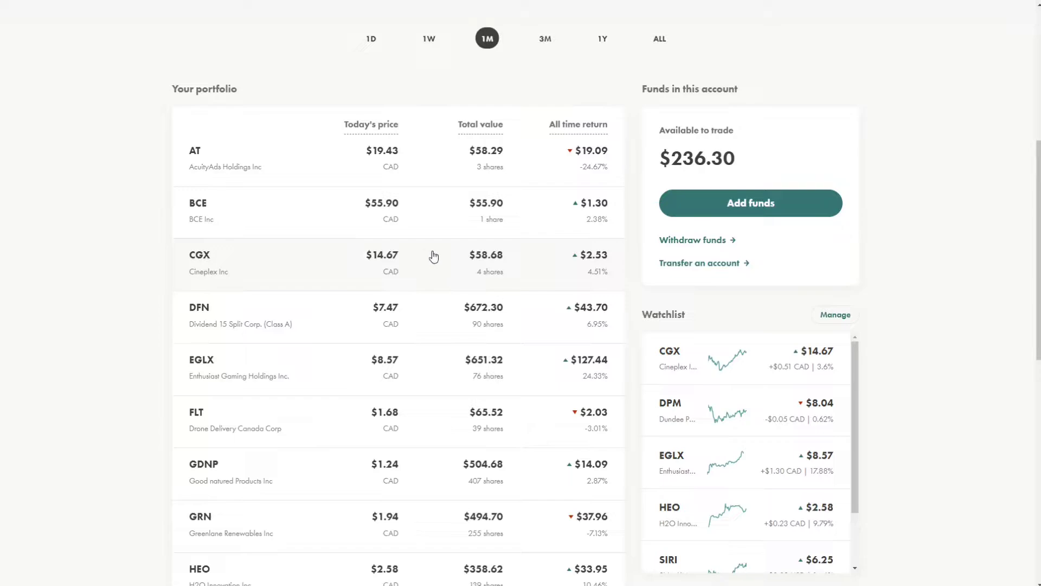
pyautogui.moveTo(322, 279)
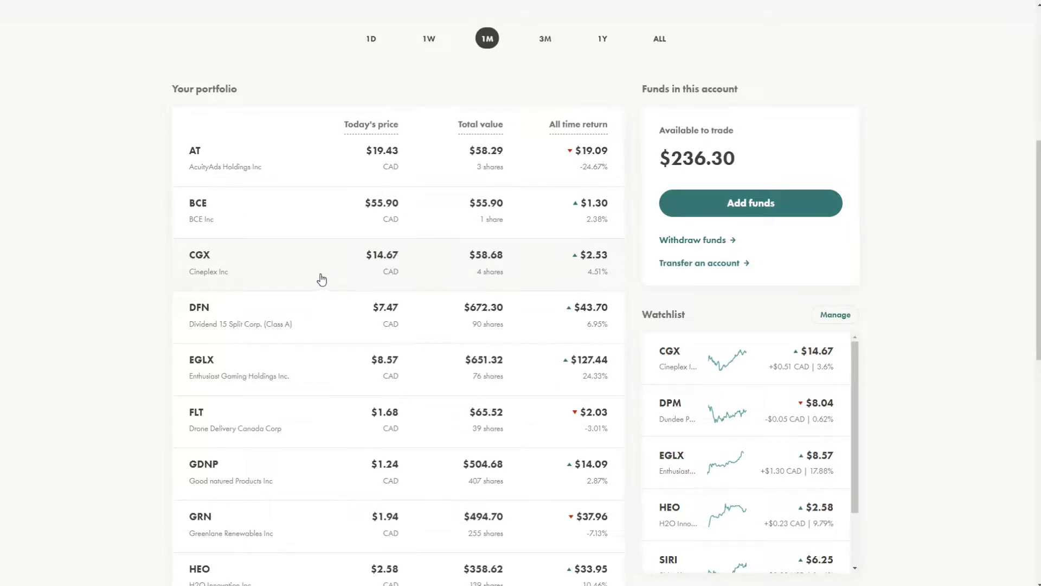
pyautogui.moveTo(397, 264)
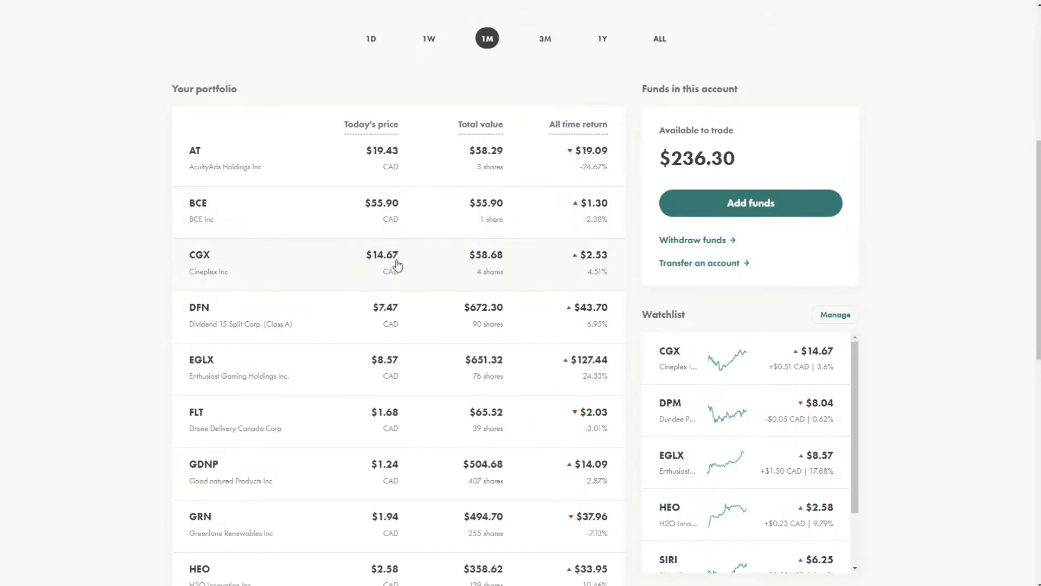
pyautogui.moveTo(381, 237)
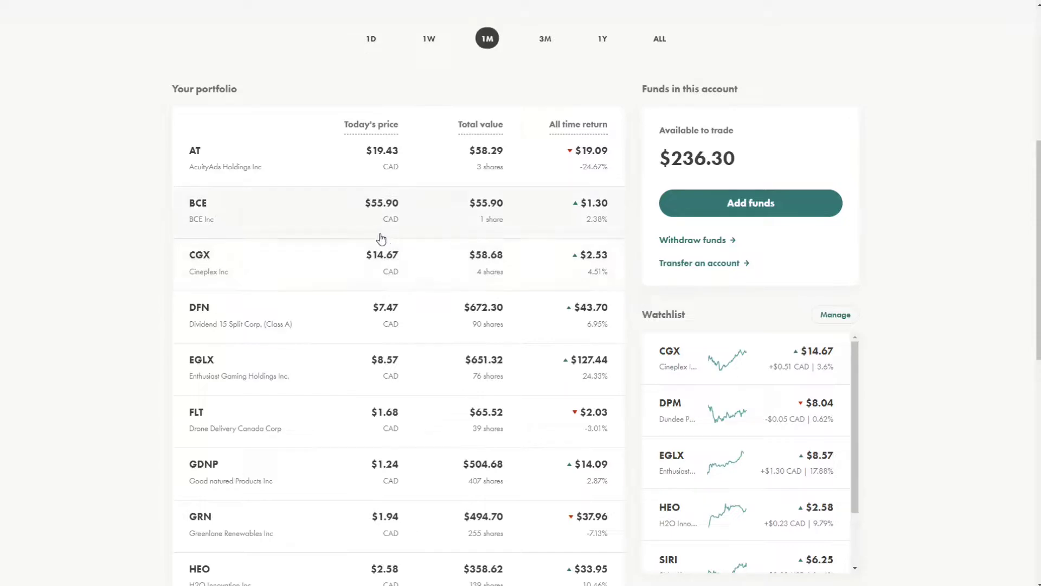
pyautogui.moveTo(347, 268)
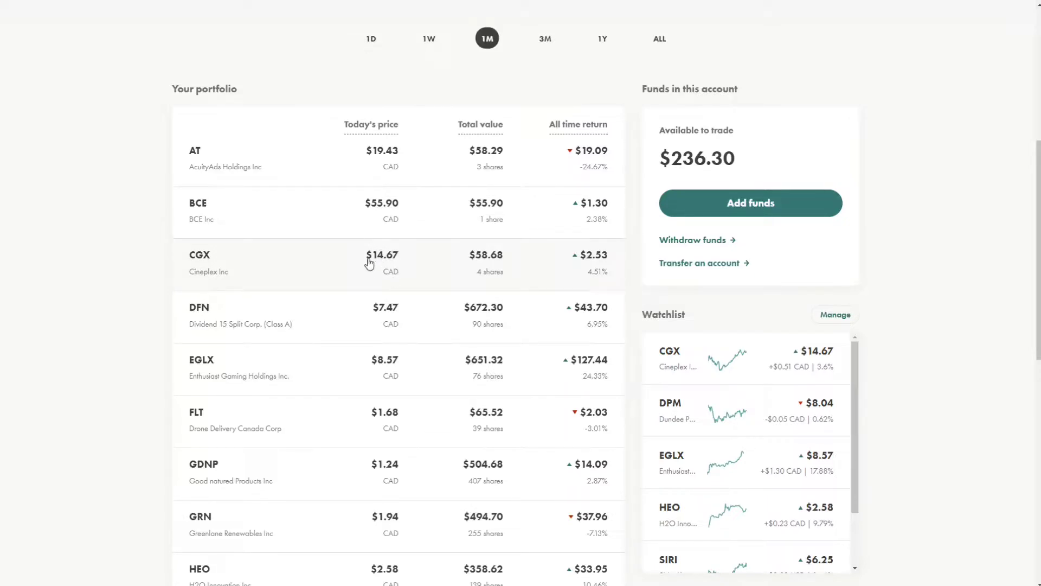
pyautogui.moveTo(221, 337)
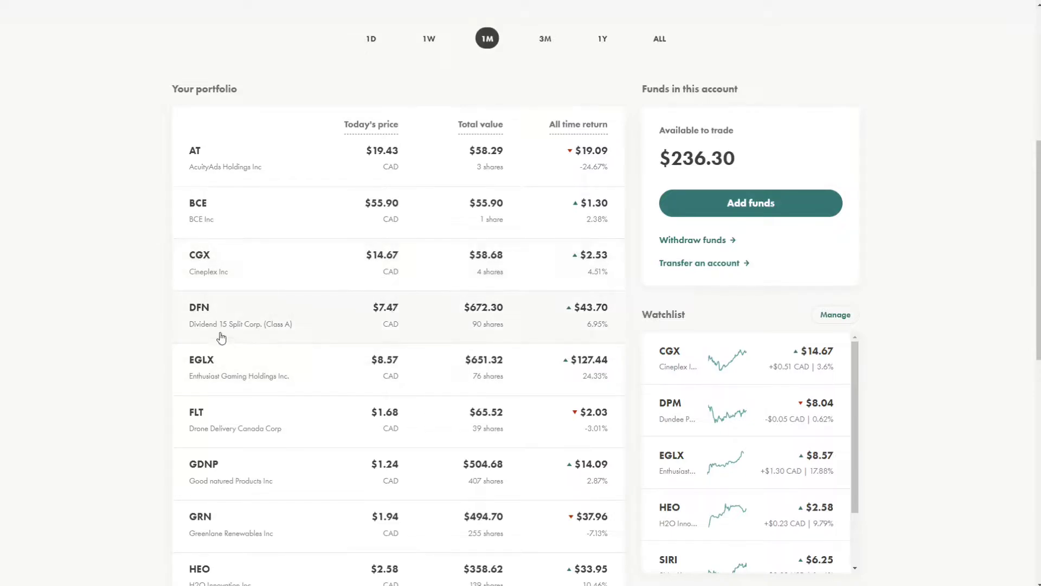
pyautogui.scroll(-3)
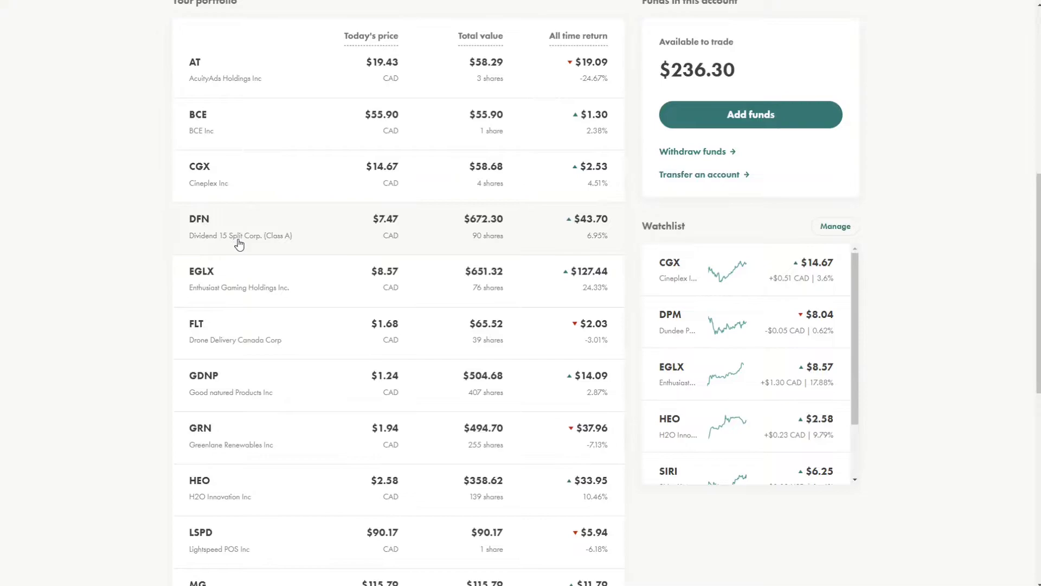
pyautogui.moveTo(214, 248)
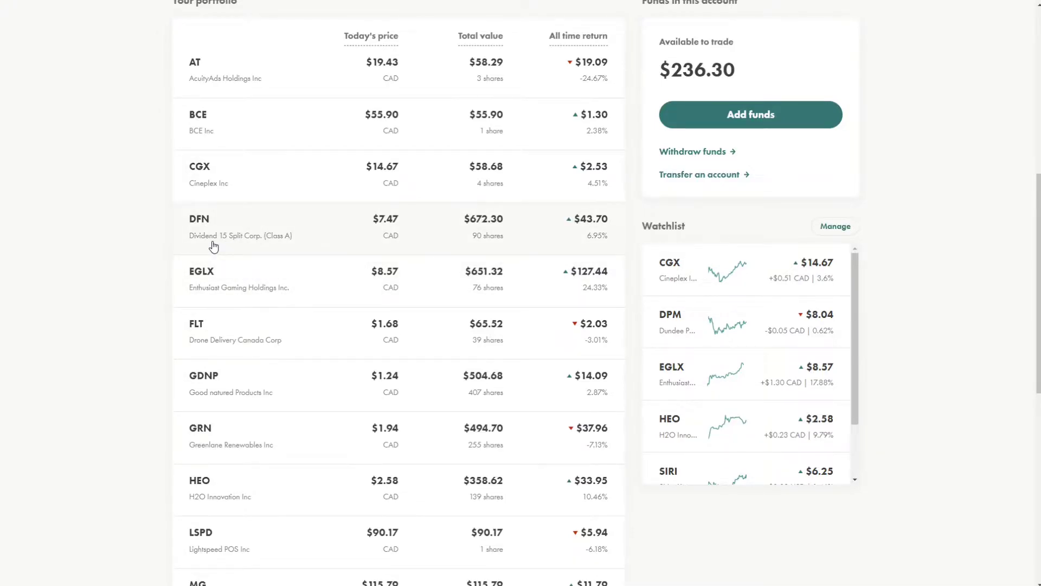
pyautogui.moveTo(263, 238)
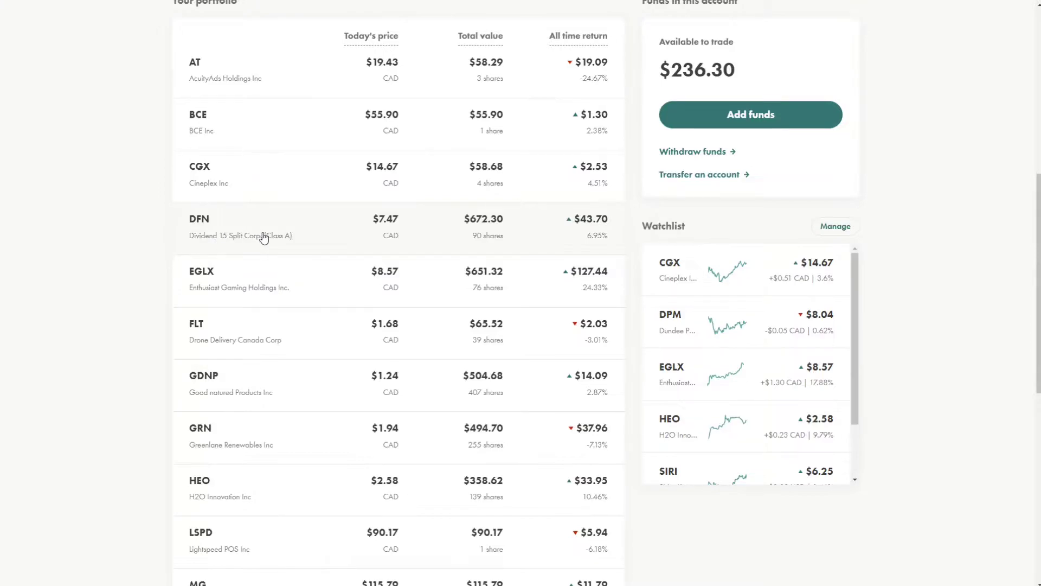
pyautogui.moveTo(395, 247)
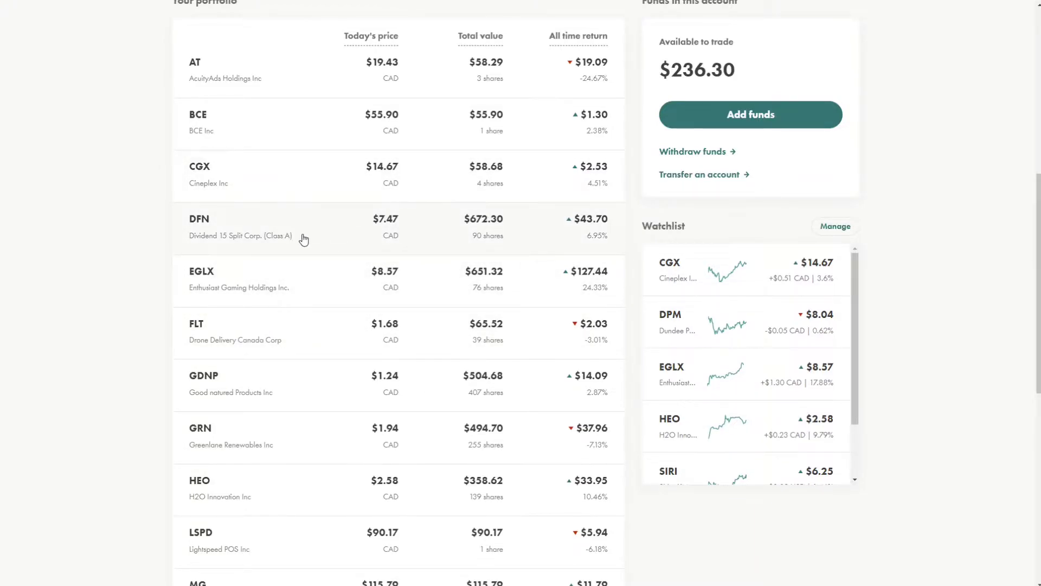
pyautogui.moveTo(359, 228)
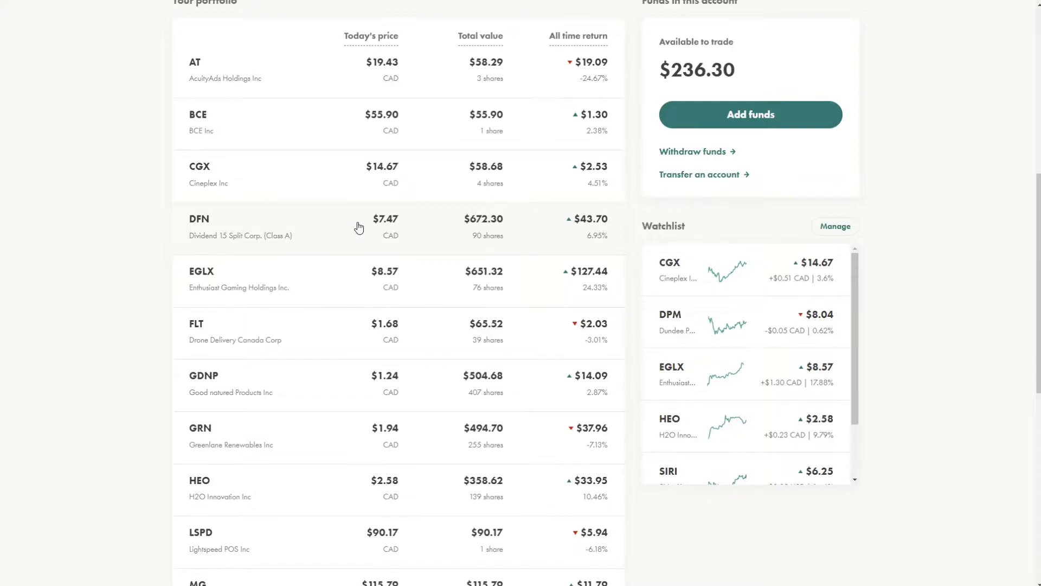
pyautogui.moveTo(397, 219)
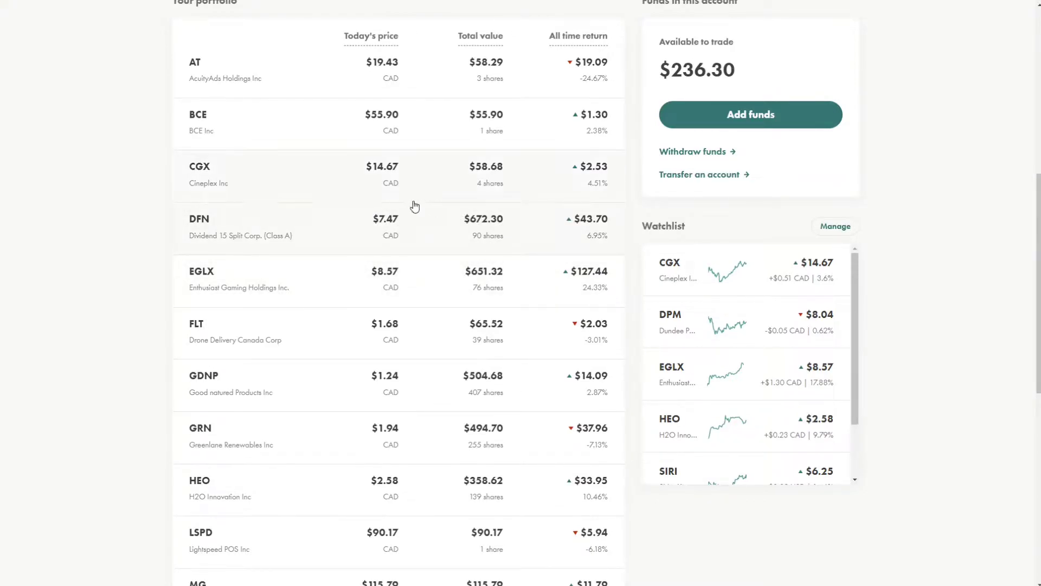
pyautogui.moveTo(369, 258)
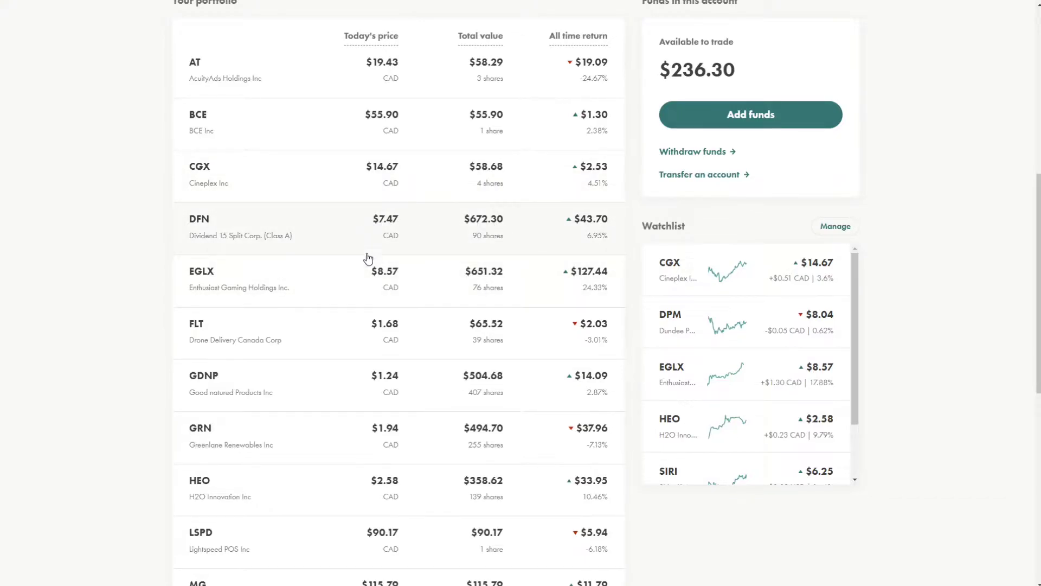
pyautogui.moveTo(492, 242)
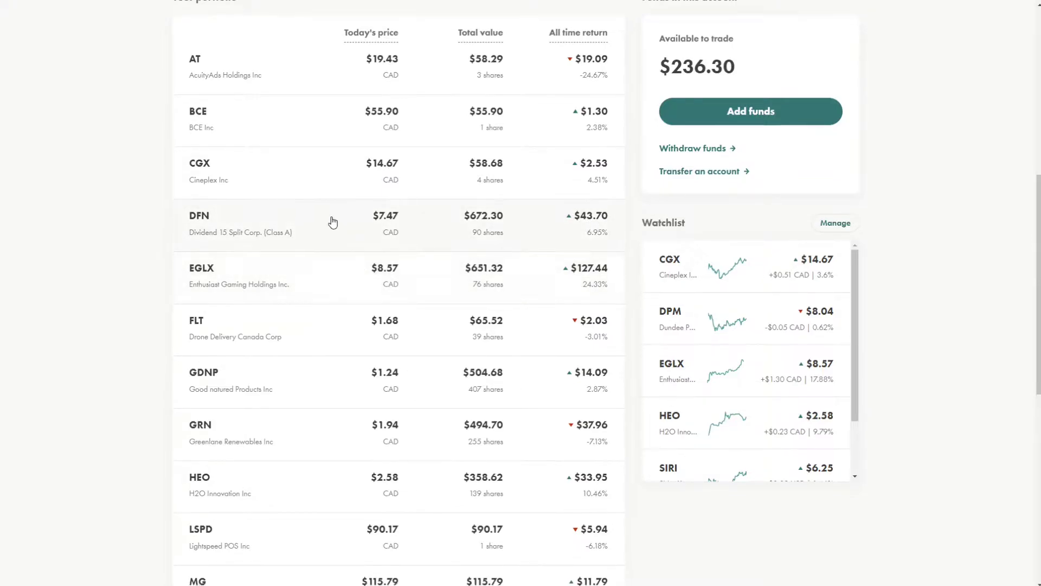
pyautogui.scroll(-3)
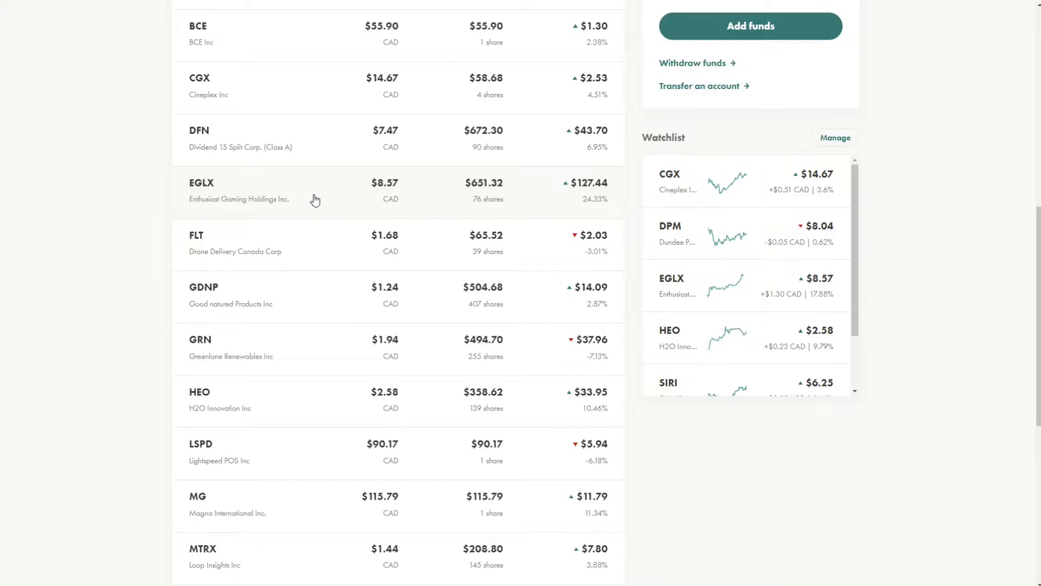
pyautogui.scroll(-3)
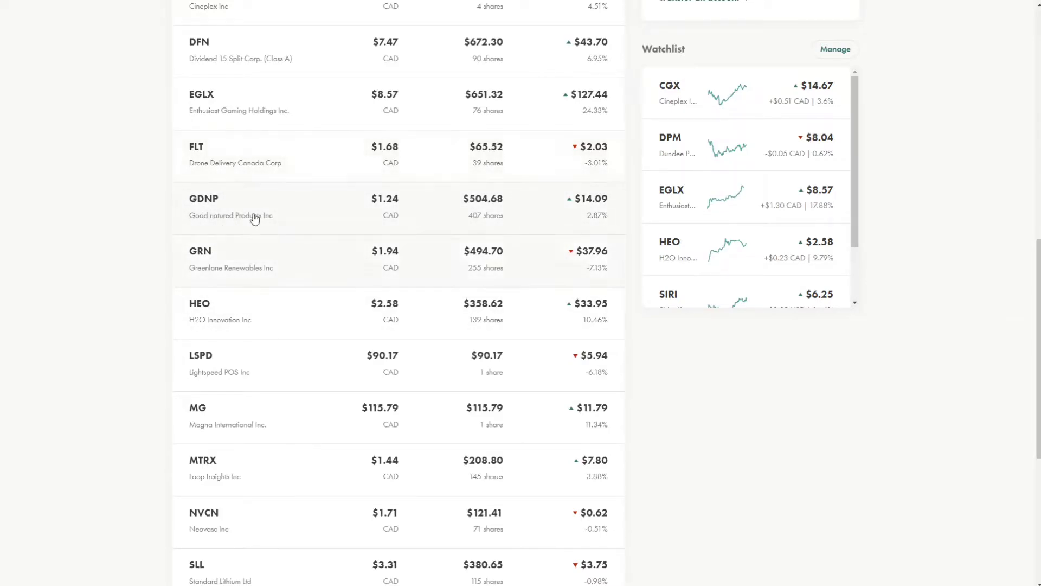
pyautogui.moveTo(306, 224)
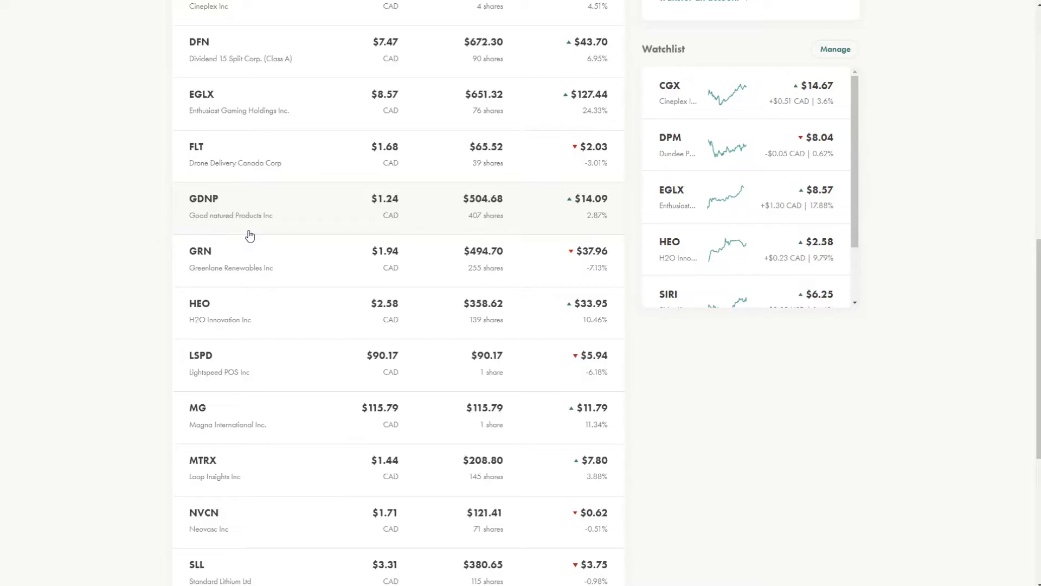
# - Scroll the holdings list to its end, showing SOLR, SU and WELL above the footer
pyautogui.scroll(-3)
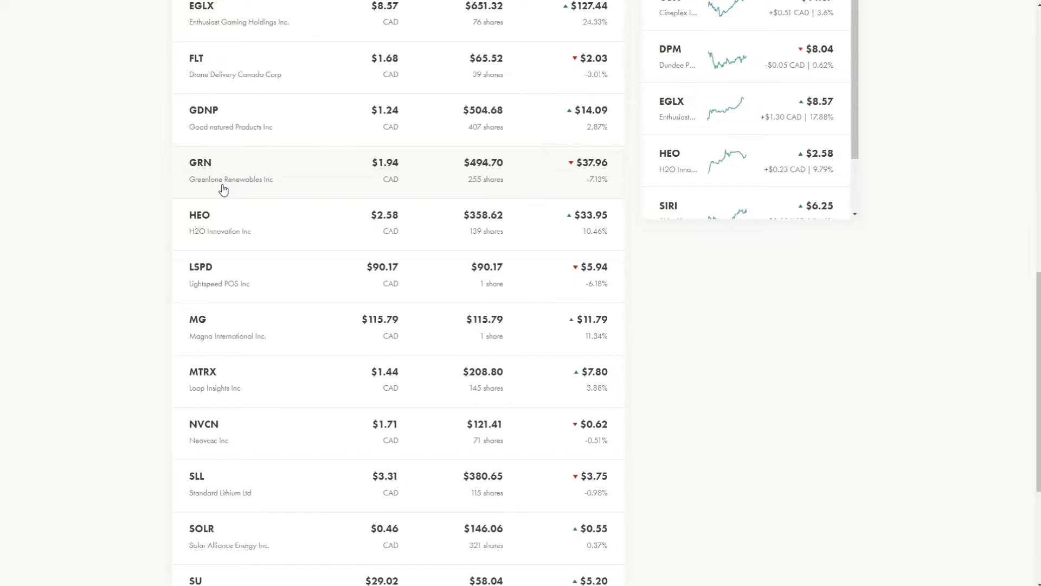
pyautogui.scroll(-3)
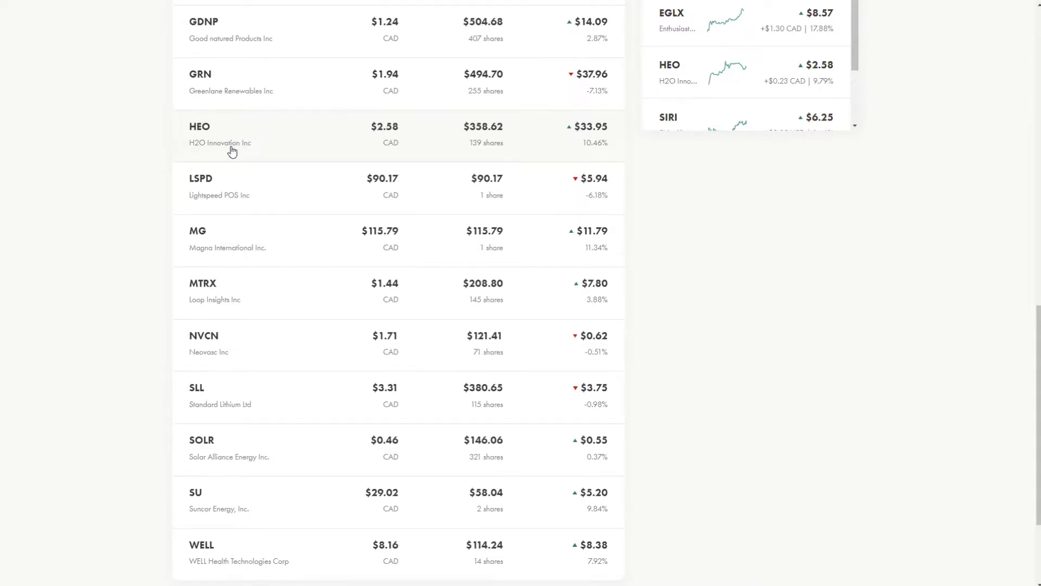
pyautogui.moveTo(293, 159)
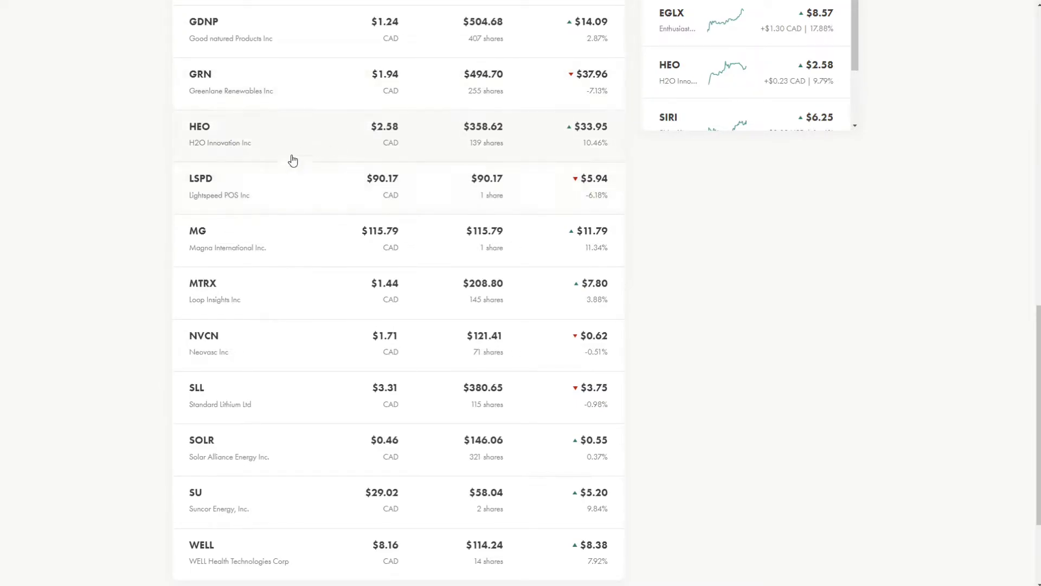
pyautogui.moveTo(275, 134)
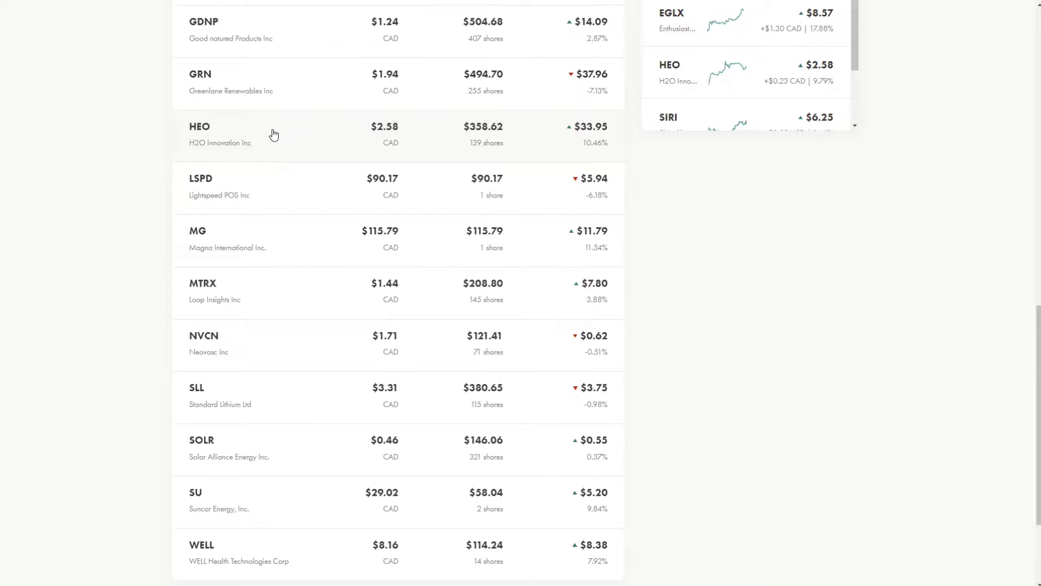
pyautogui.moveTo(300, 148)
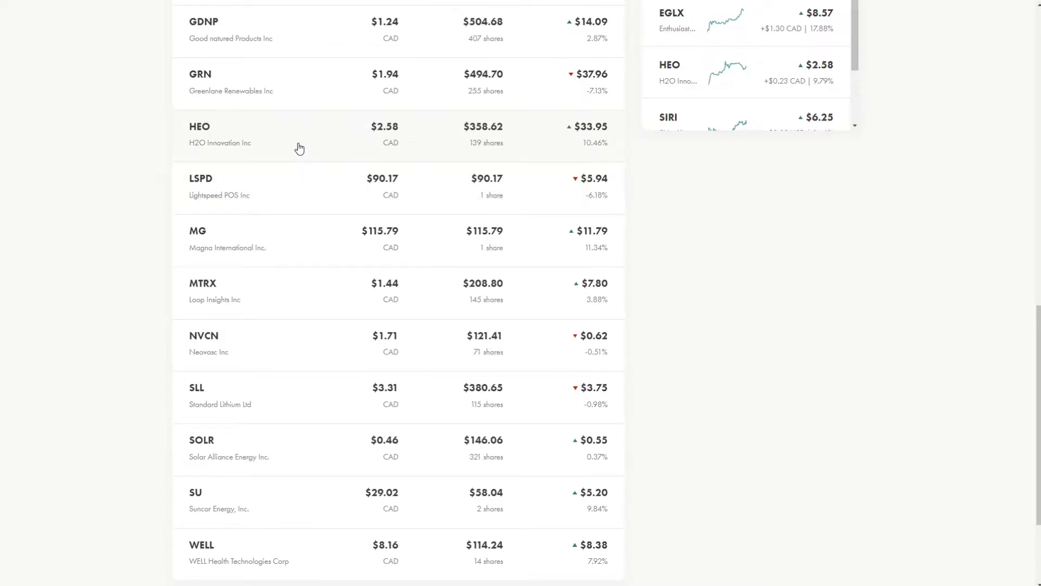
pyautogui.moveTo(295, 143)
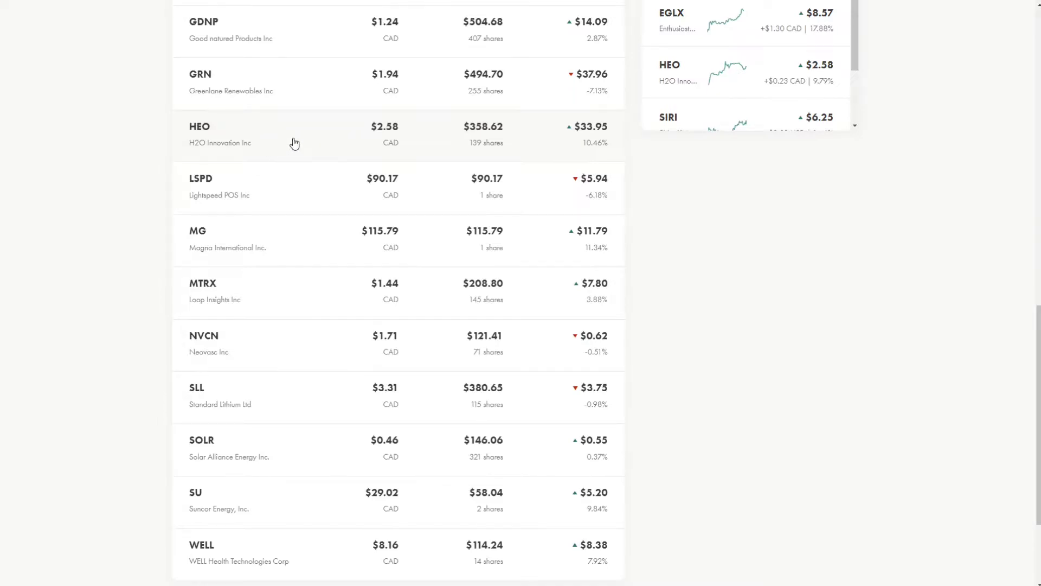
pyautogui.moveTo(303, 149)
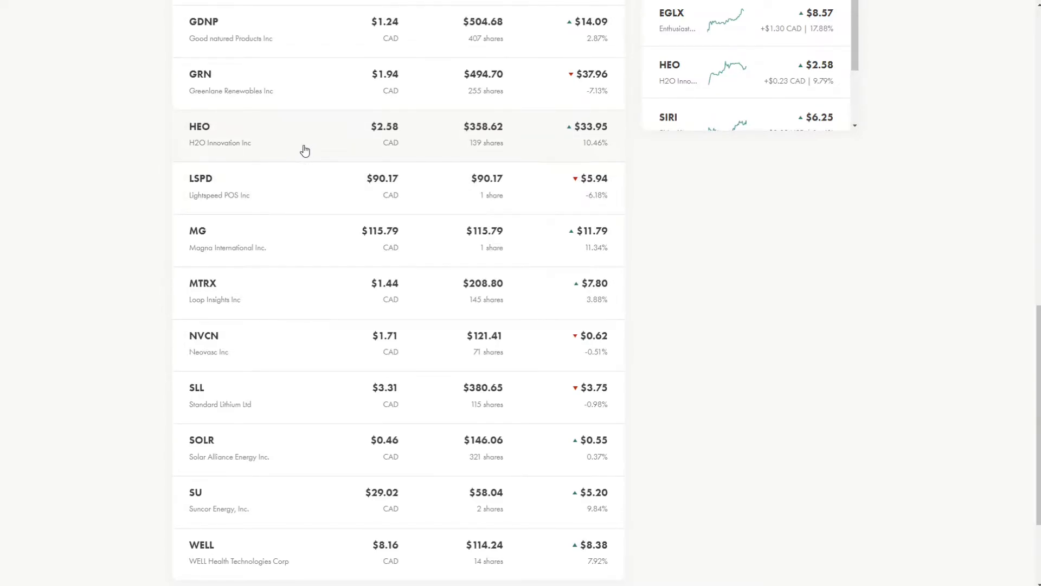
pyautogui.moveTo(334, 139)
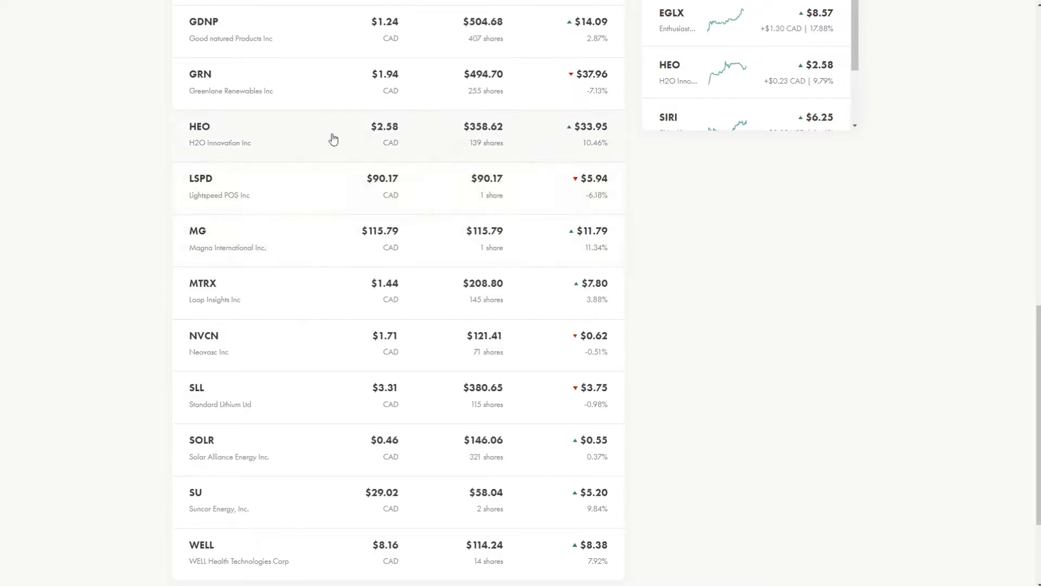
pyautogui.moveTo(455, 230)
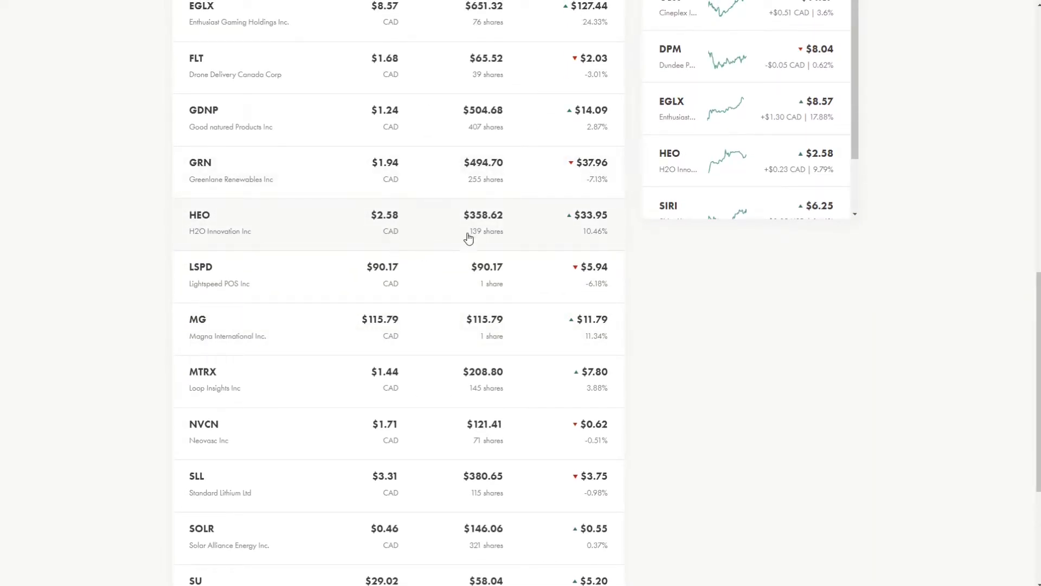
pyautogui.scroll(-3)
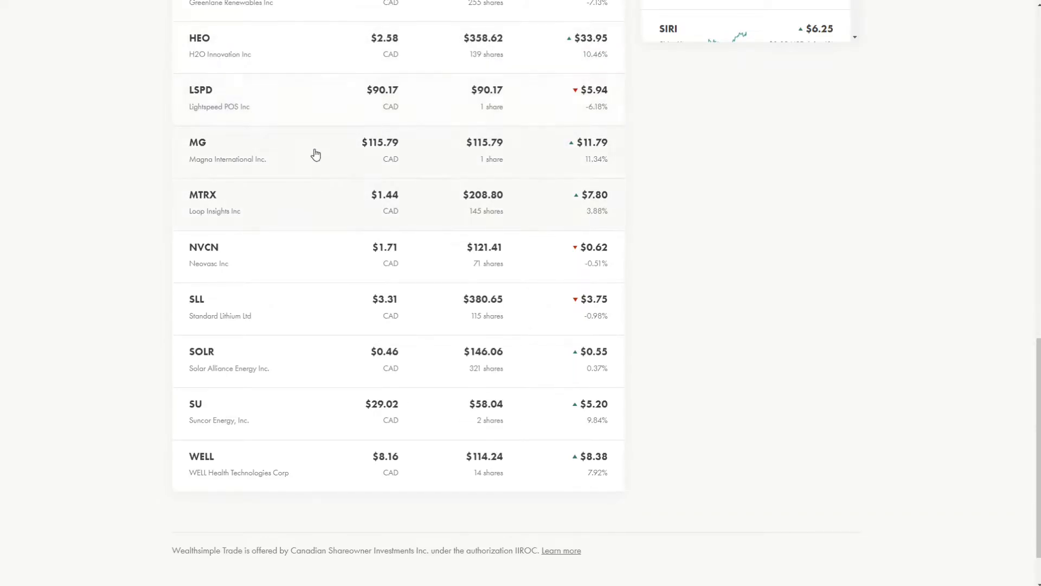
pyautogui.moveTo(360, 289)
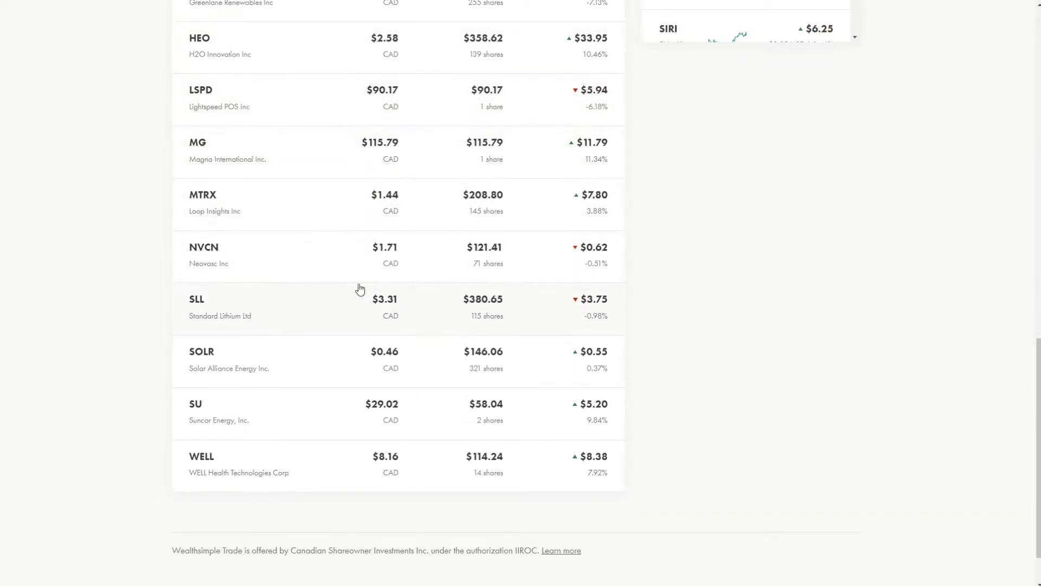
pyautogui.scroll(-3)
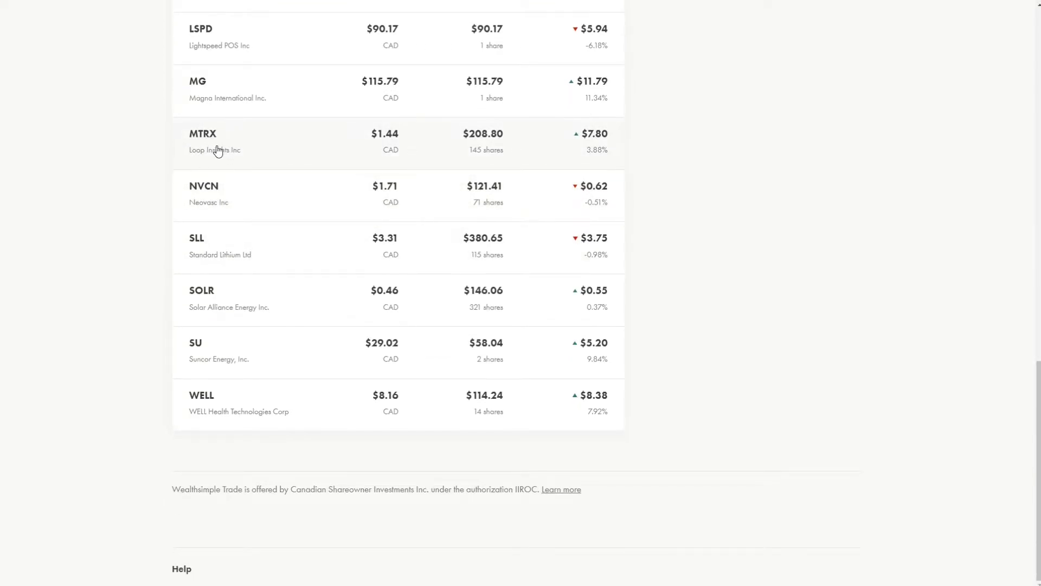
pyautogui.moveTo(264, 158)
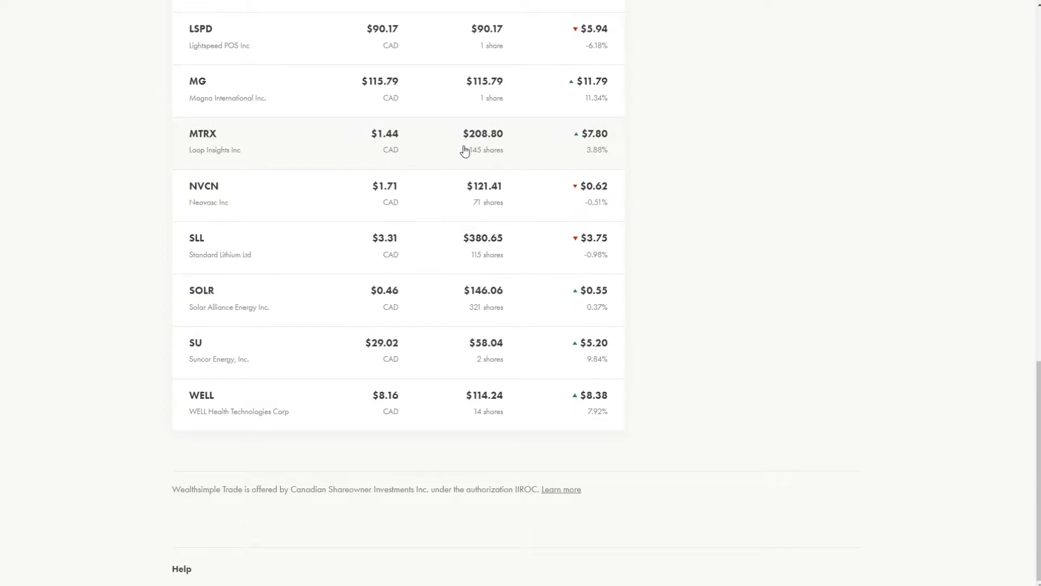
pyautogui.moveTo(279, 155)
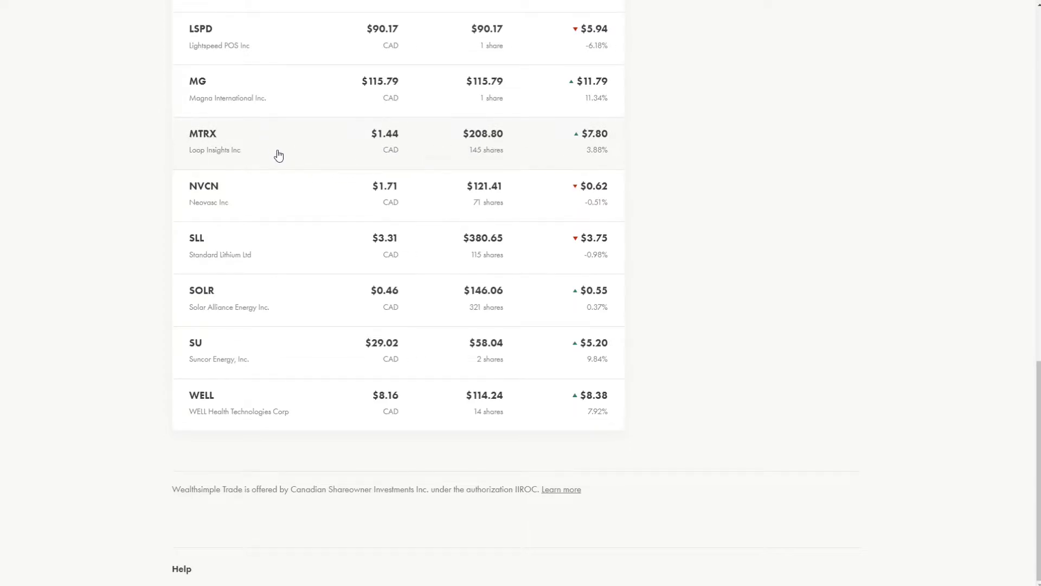
pyautogui.moveTo(206, 198)
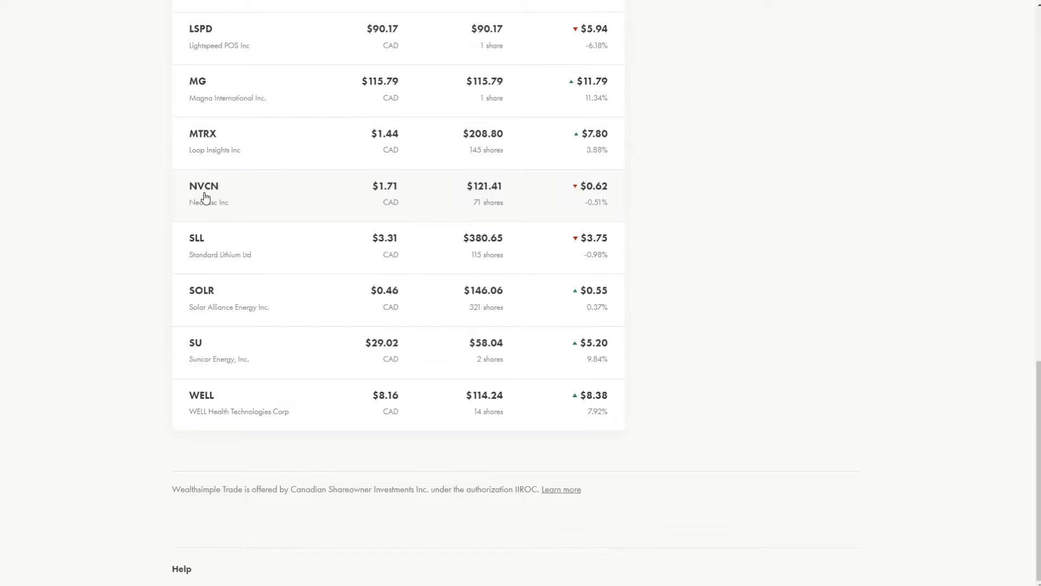
pyautogui.moveTo(345, 239)
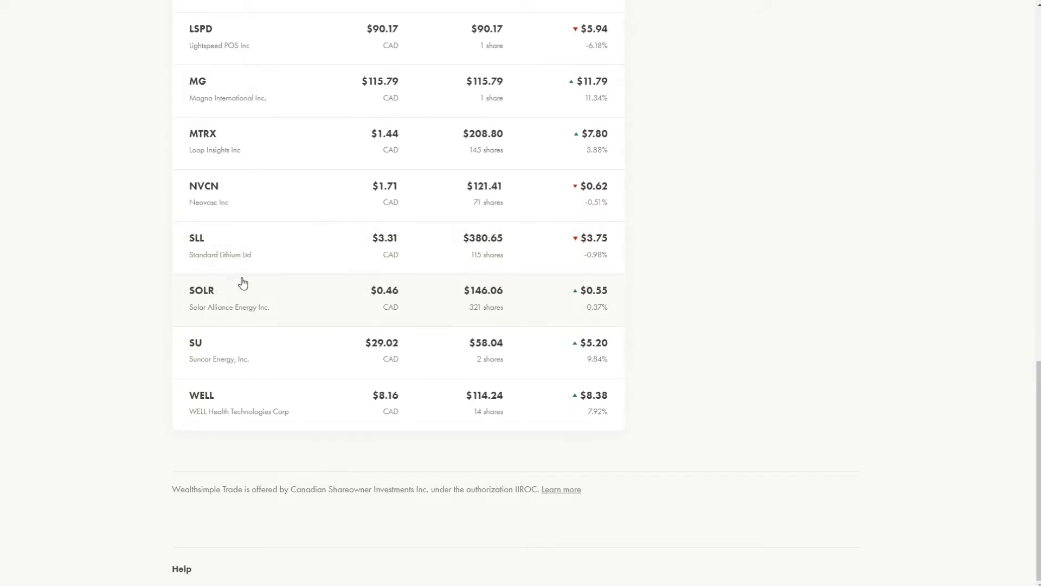
pyautogui.moveTo(196, 261)
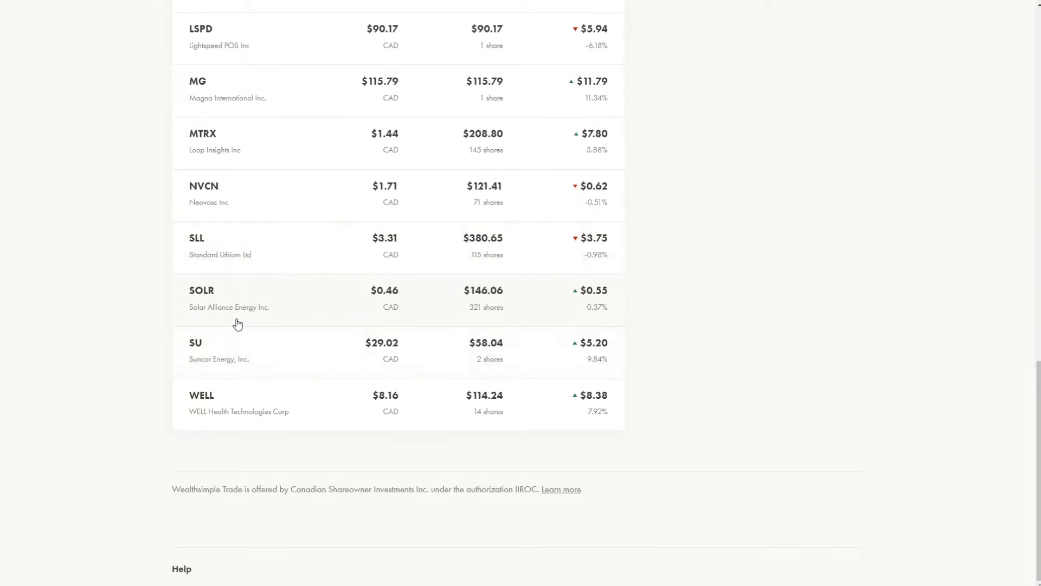
pyautogui.moveTo(209, 307)
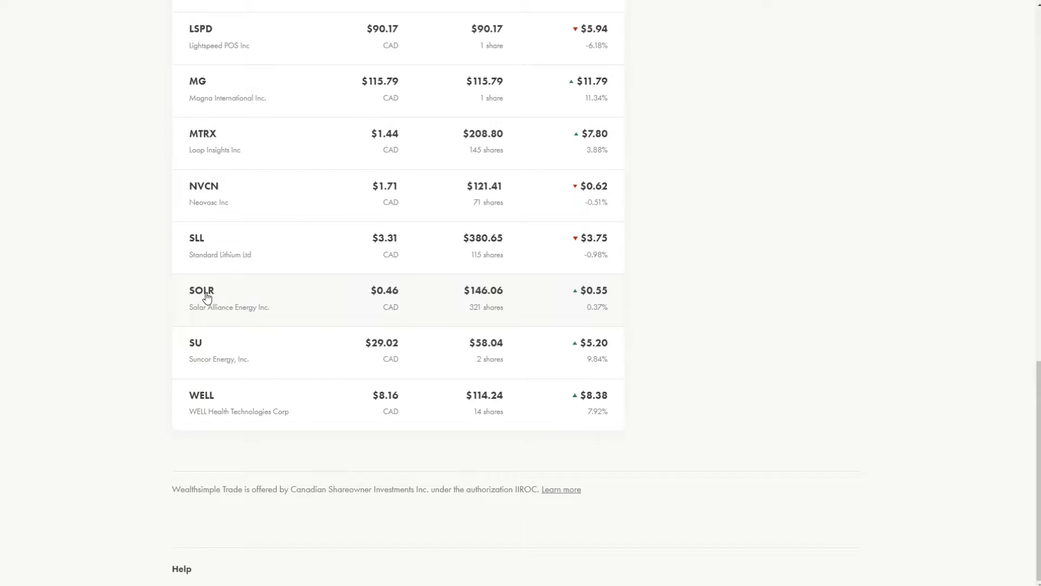
pyautogui.moveTo(206, 338)
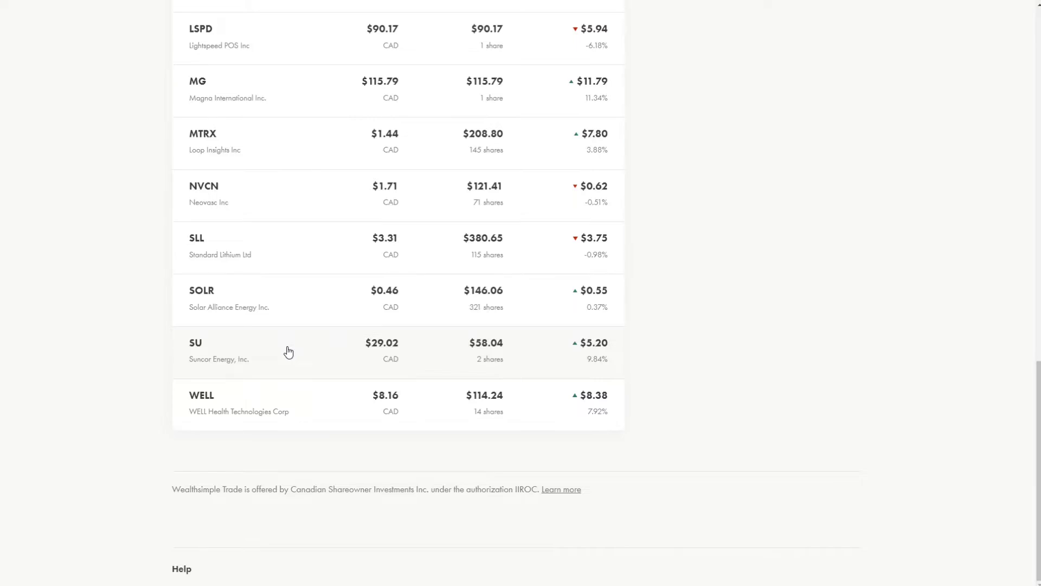
pyautogui.moveTo(369, 380)
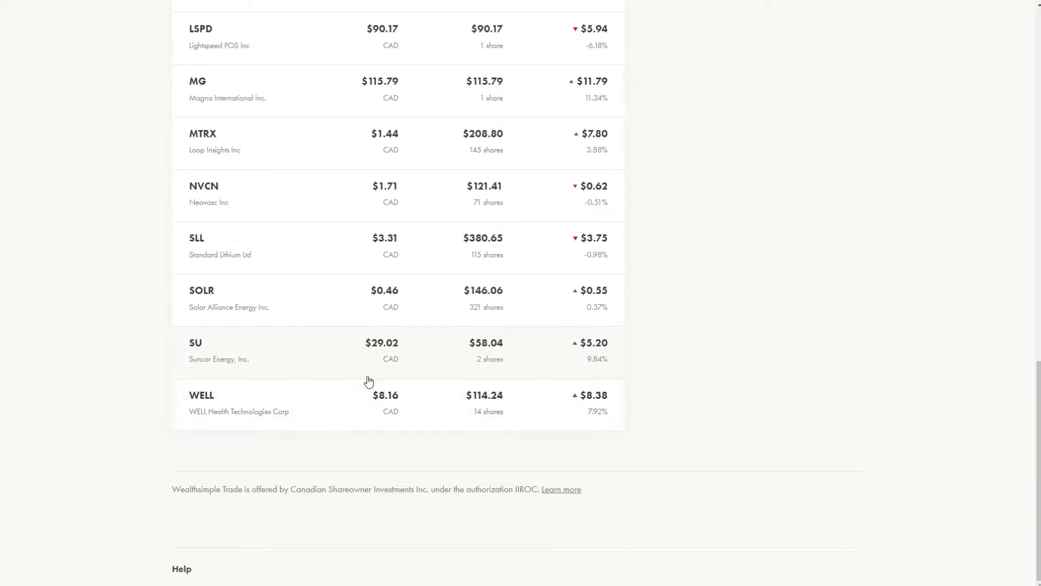
pyautogui.moveTo(437, 418)
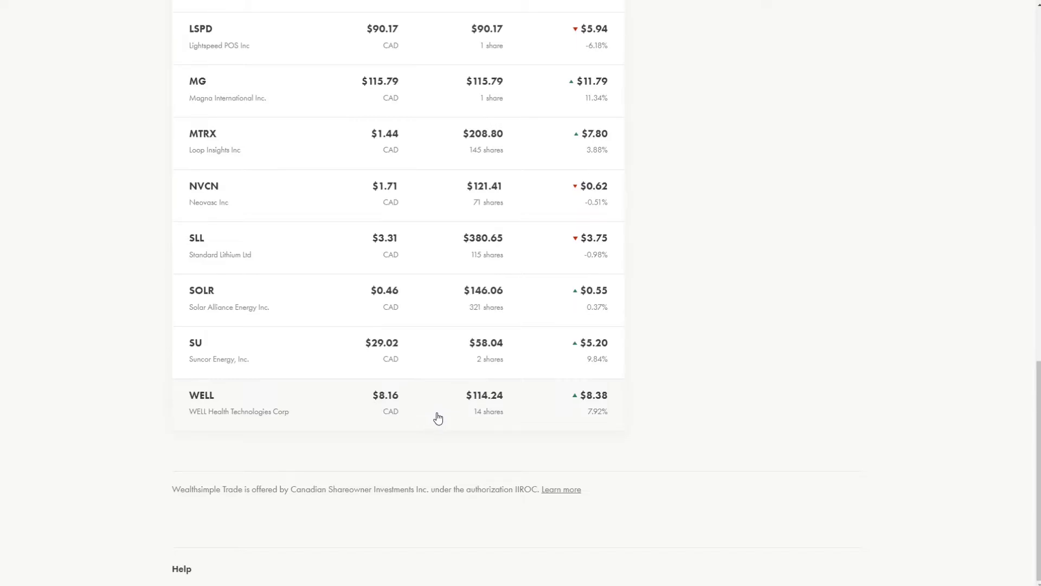
pyautogui.moveTo(413, 413)
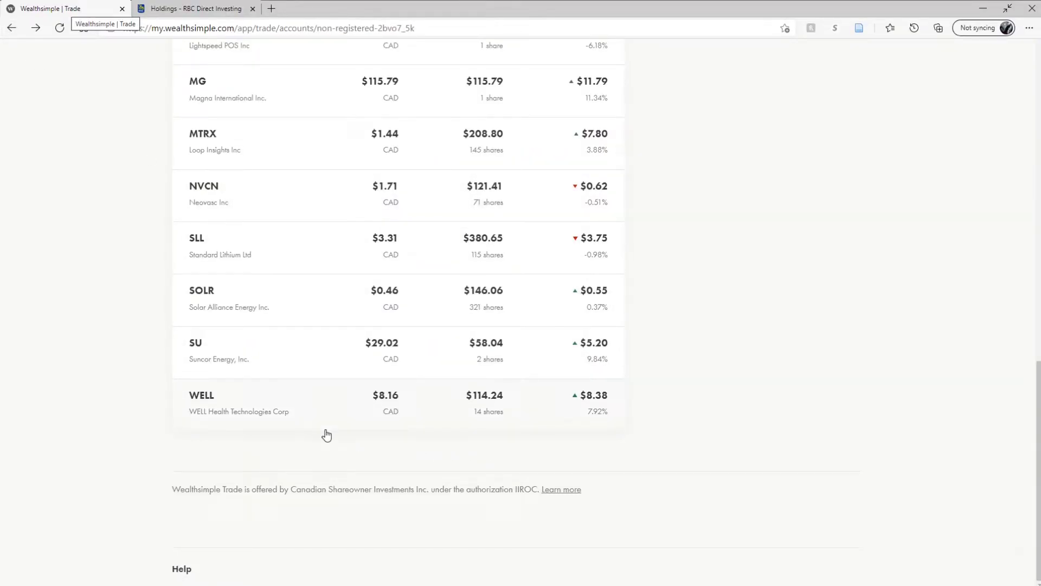
pyautogui.scroll(3)
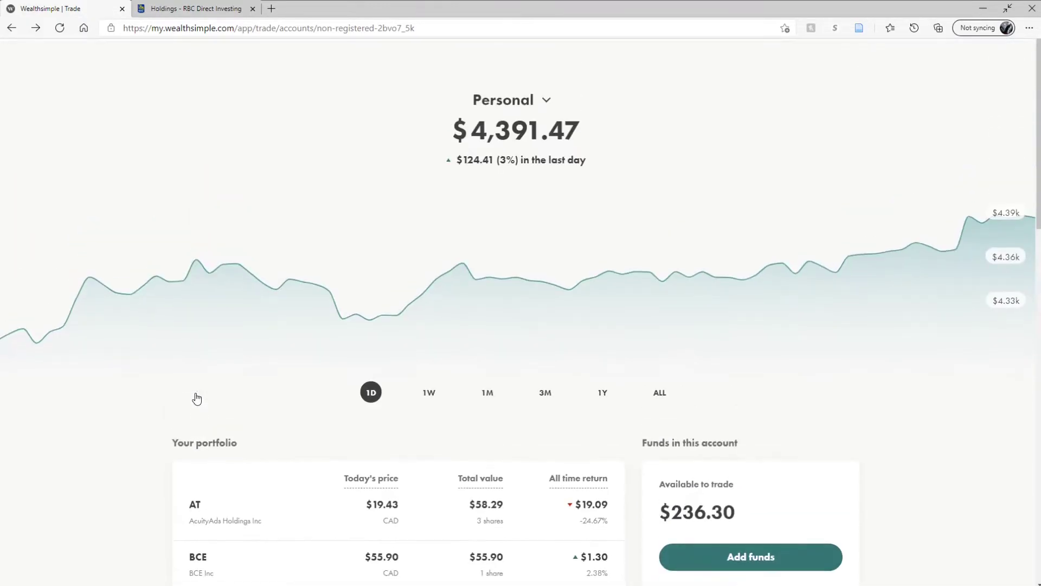
pyautogui.moveTo(509, 272)
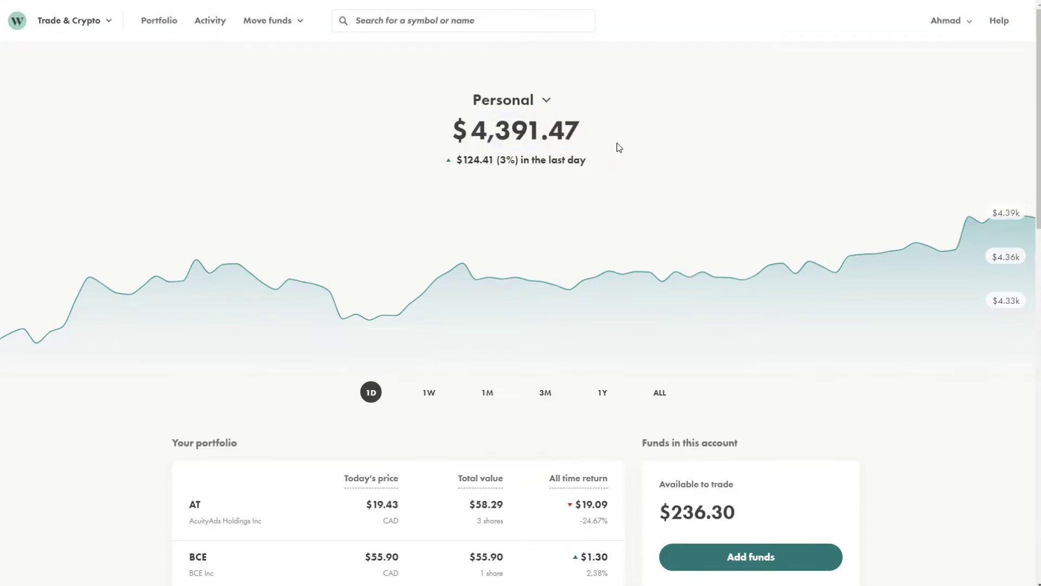
# - View the Personal account's 1W and 1M charts, then switch to the TFSA account page
pyautogui.click(429, 392)
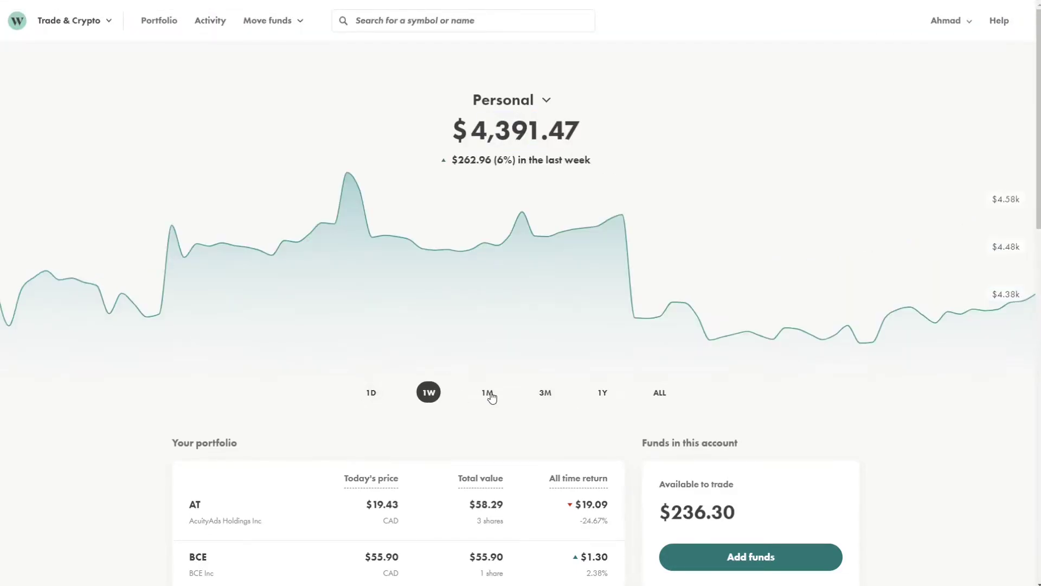
pyautogui.click(487, 391)
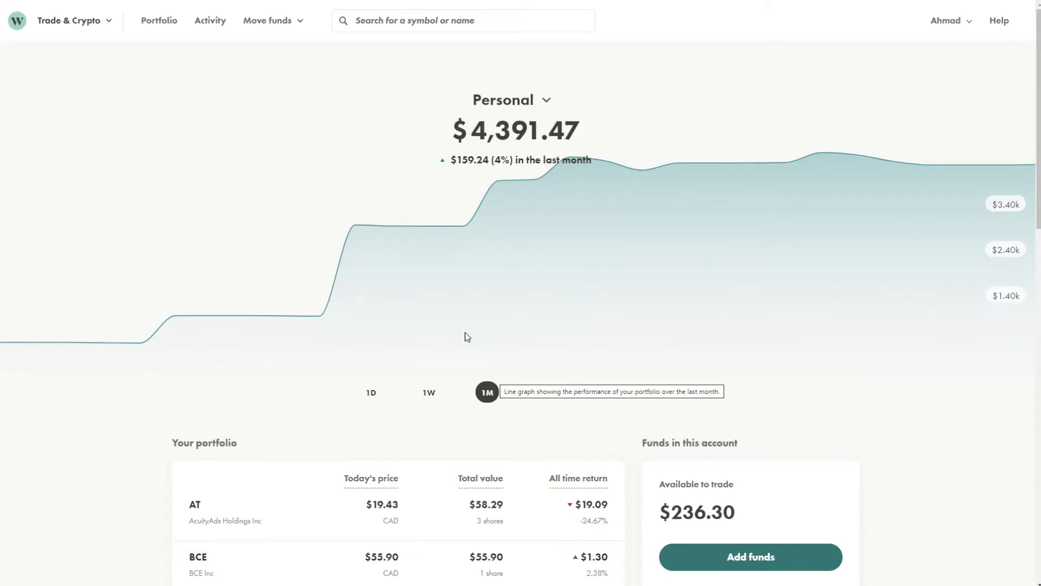
pyautogui.click(428, 391)
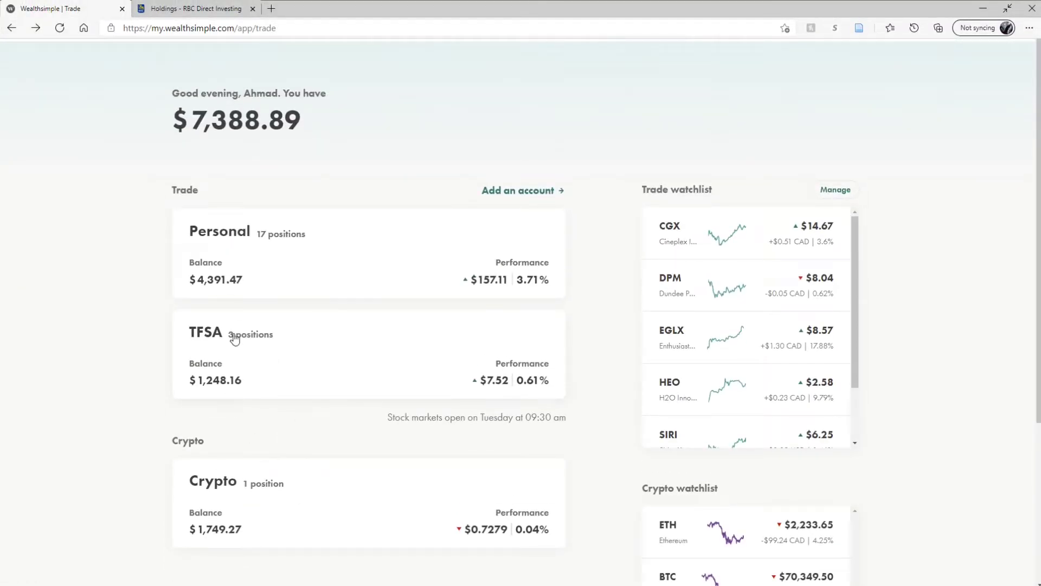
pyautogui.click(206, 332)
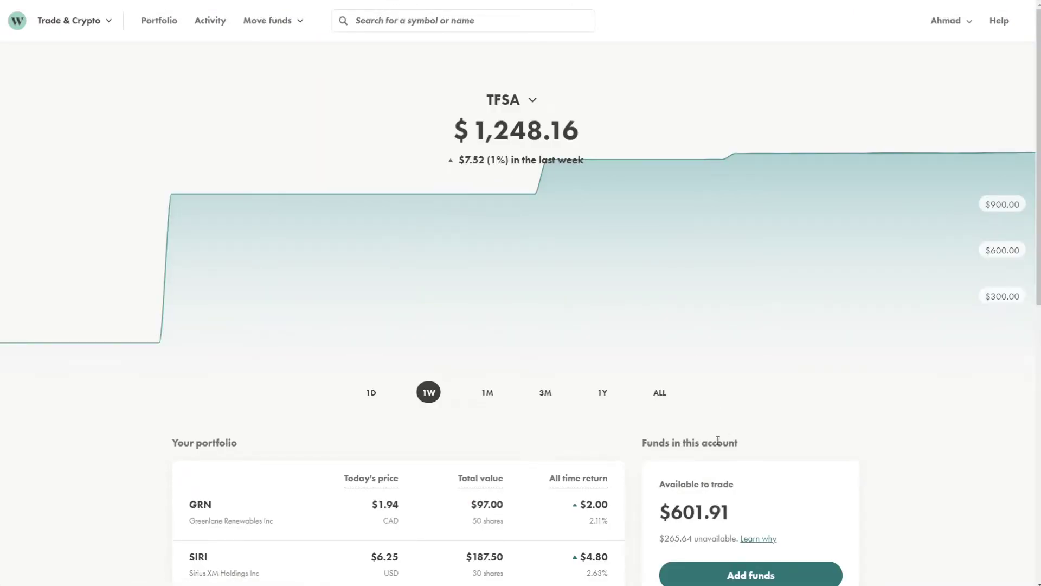
# - Scroll to the TFSA holdings GRN, SIRI and SOLR, then select the Crypto account
pyautogui.scroll(-3)
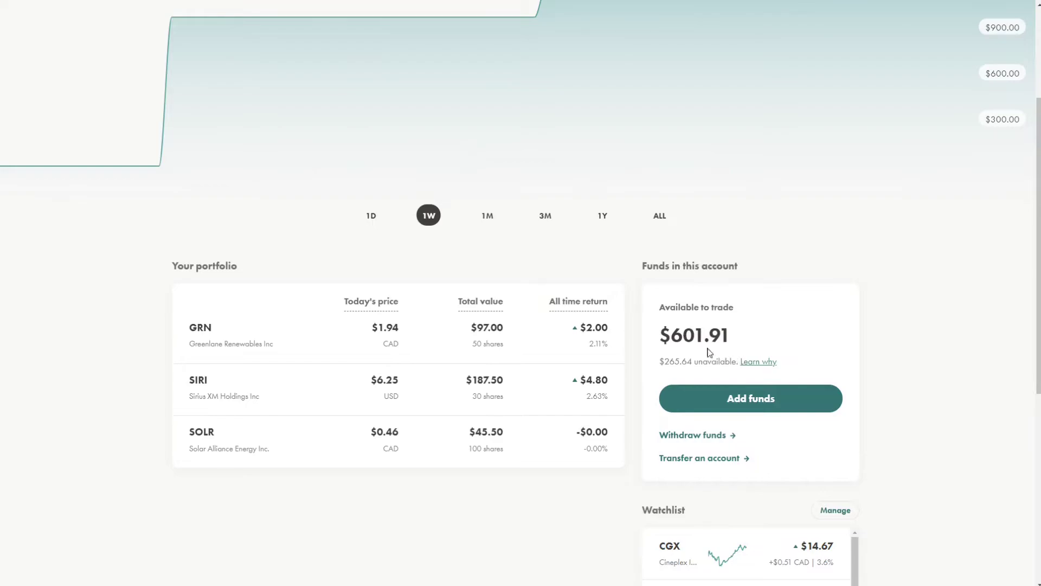
pyautogui.doubleClick(696, 335)
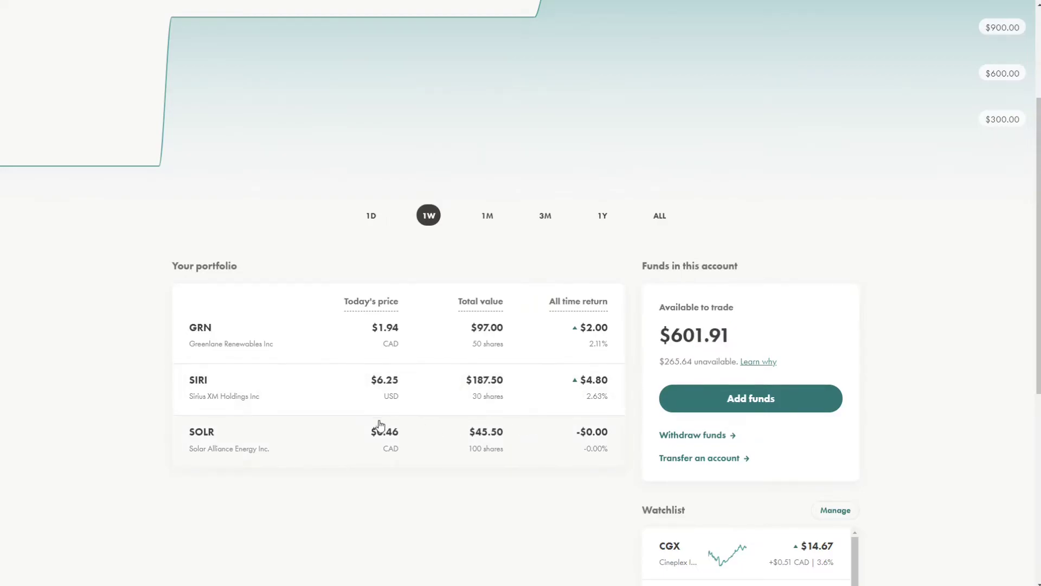
pyautogui.moveTo(261, 449)
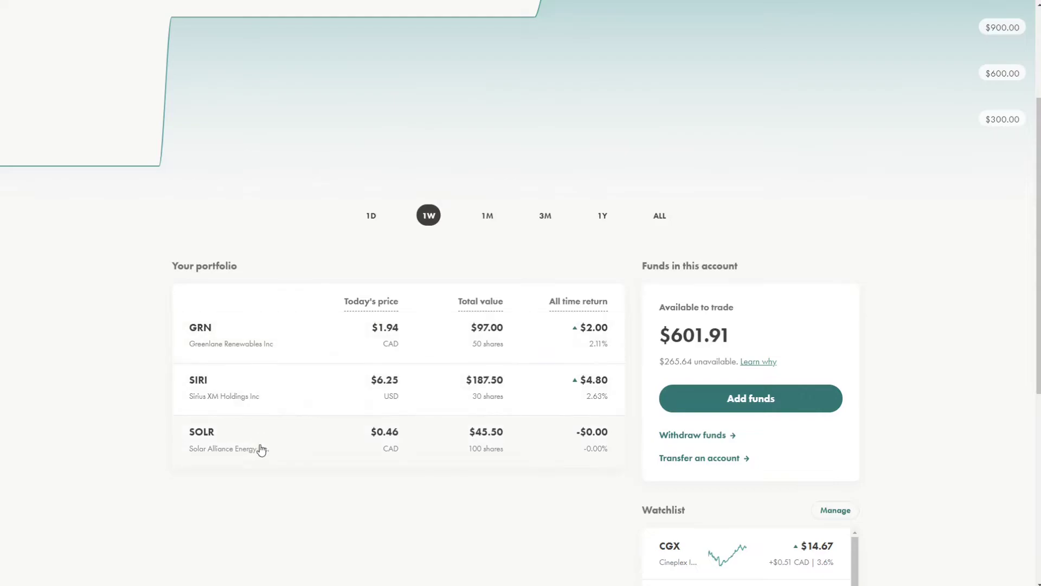
pyautogui.moveTo(423, 357)
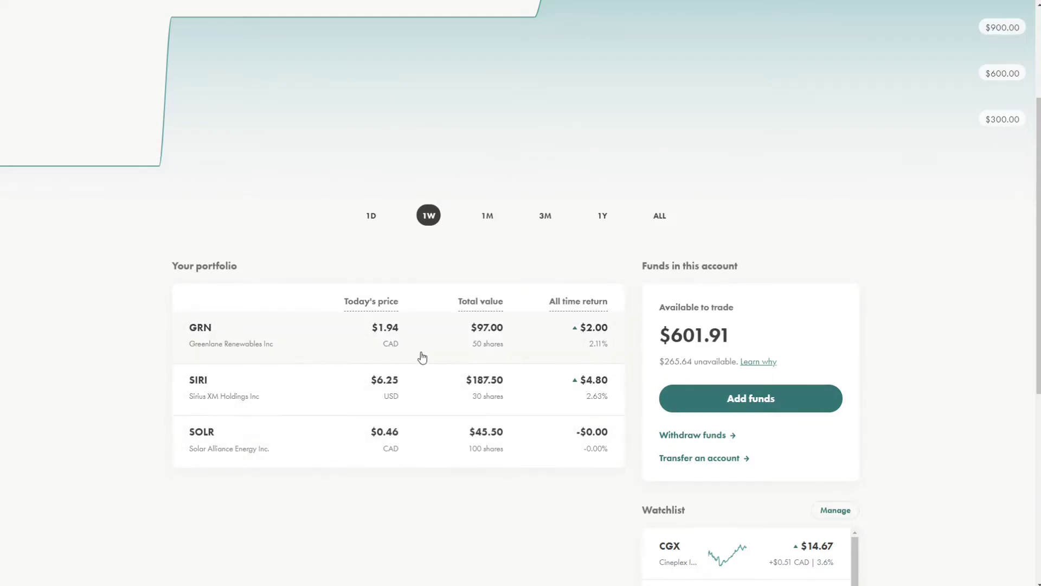
pyautogui.moveTo(315, 359)
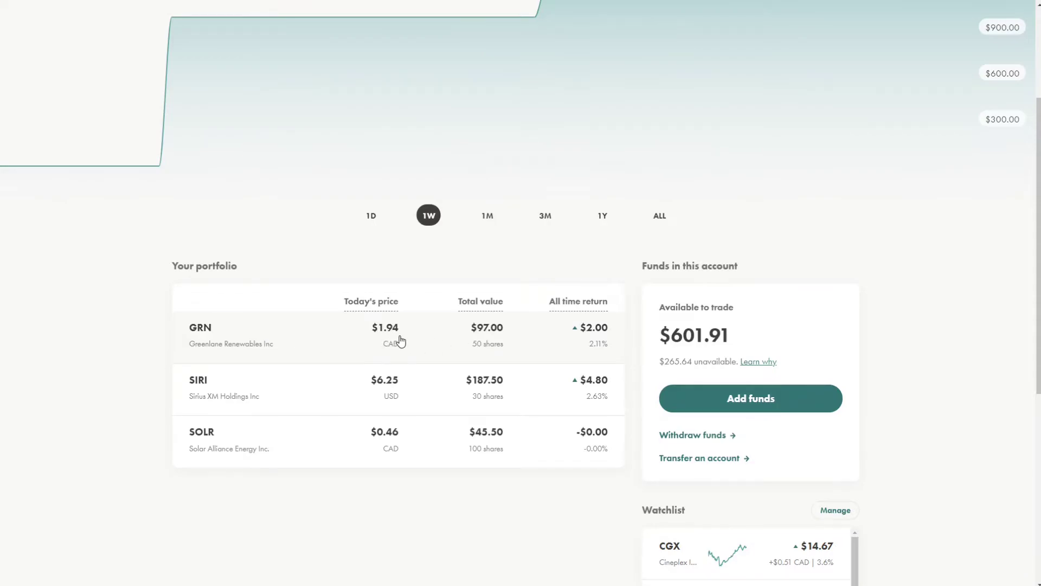
pyautogui.moveTo(230, 463)
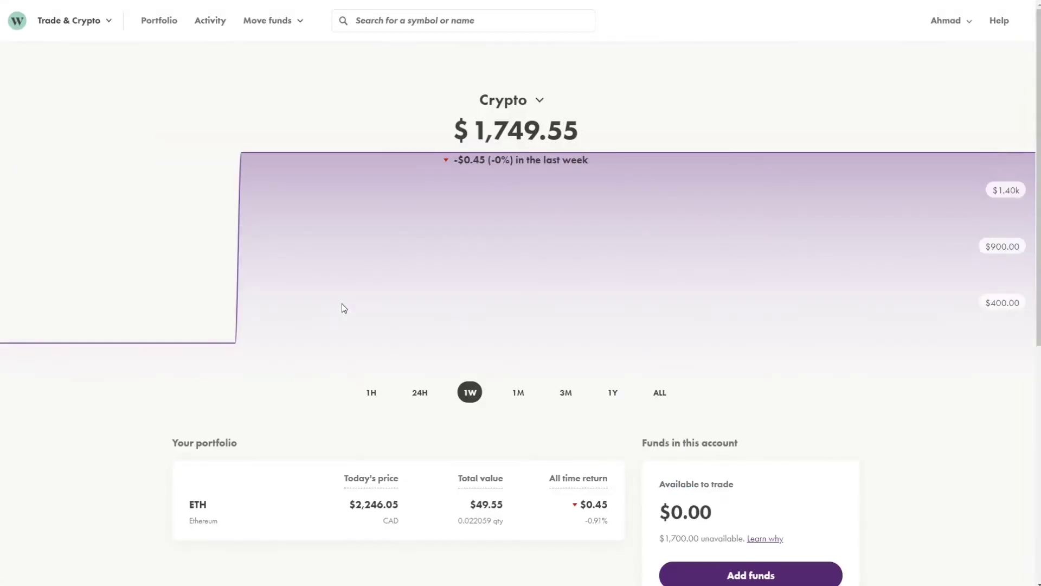
pyautogui.moveTo(342, 307)
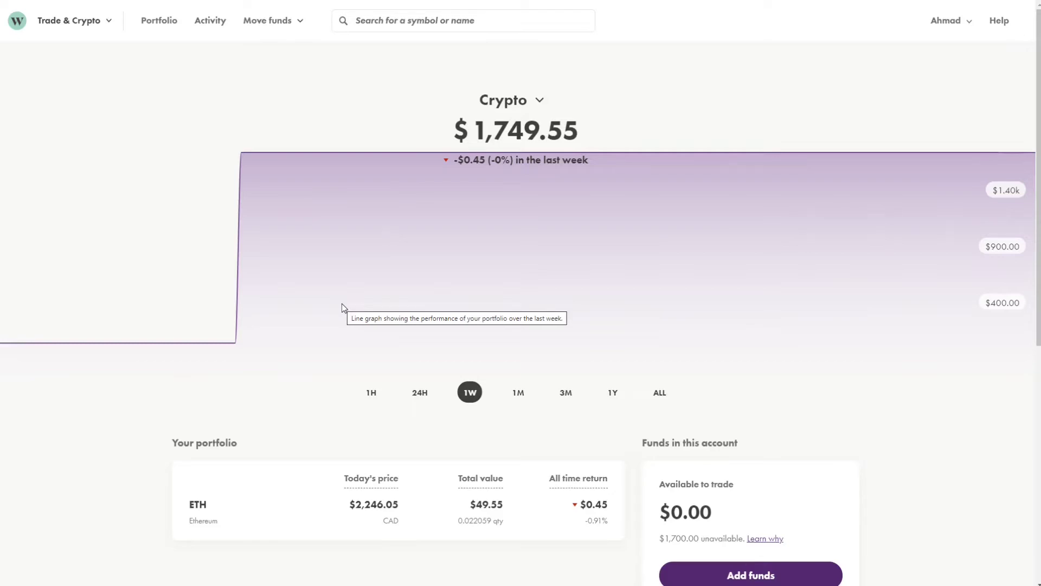
# - Highlight the $1,700.00 unavailable amount and view Crypto performance over 24H, 1M, 3M and 1Y
pyautogui.scroll(-3)
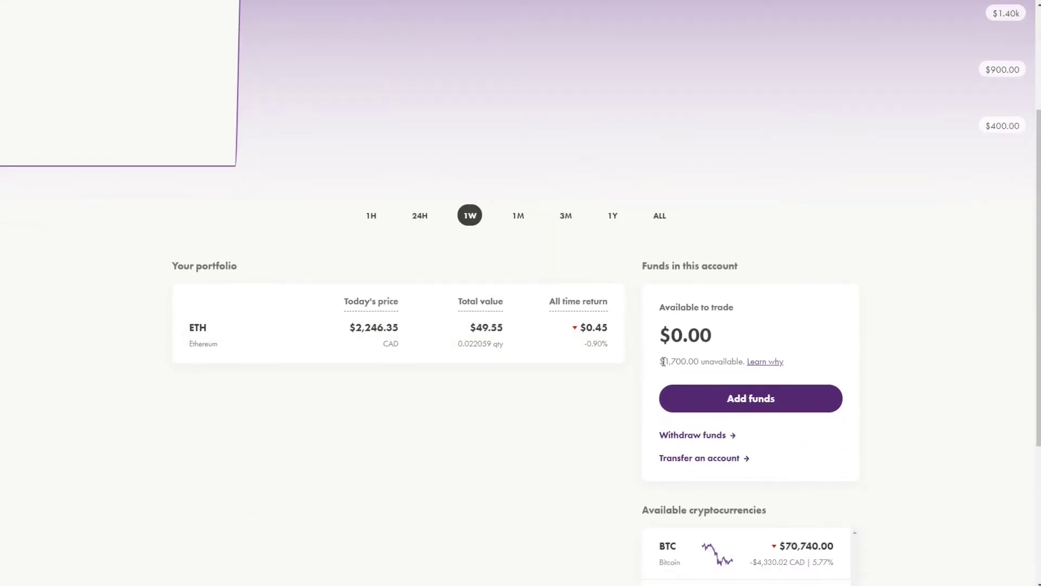
pyautogui.moveTo(661, 361); pyautogui.dragTo(735, 361)
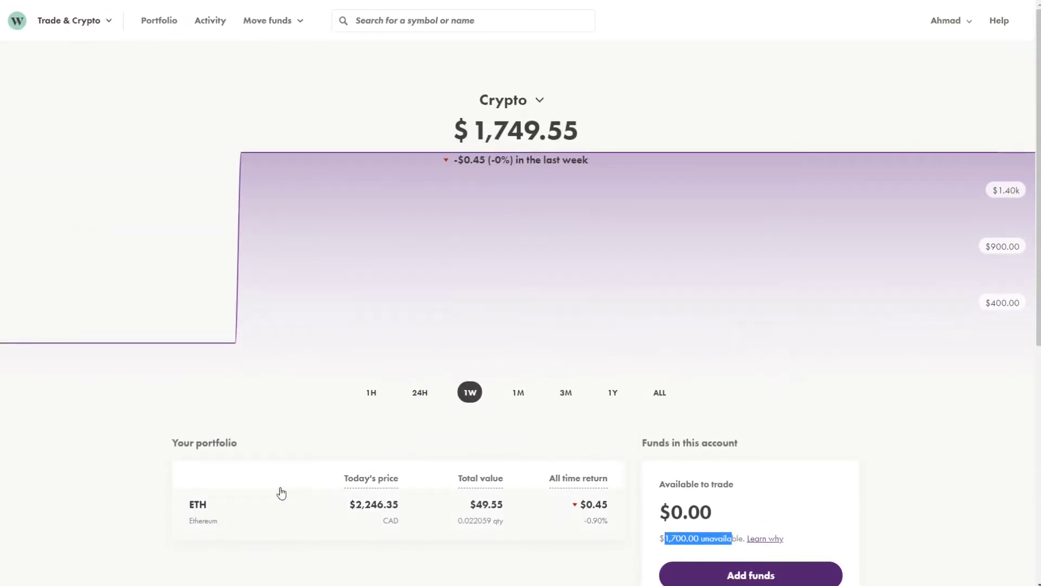
pyautogui.click(419, 392)
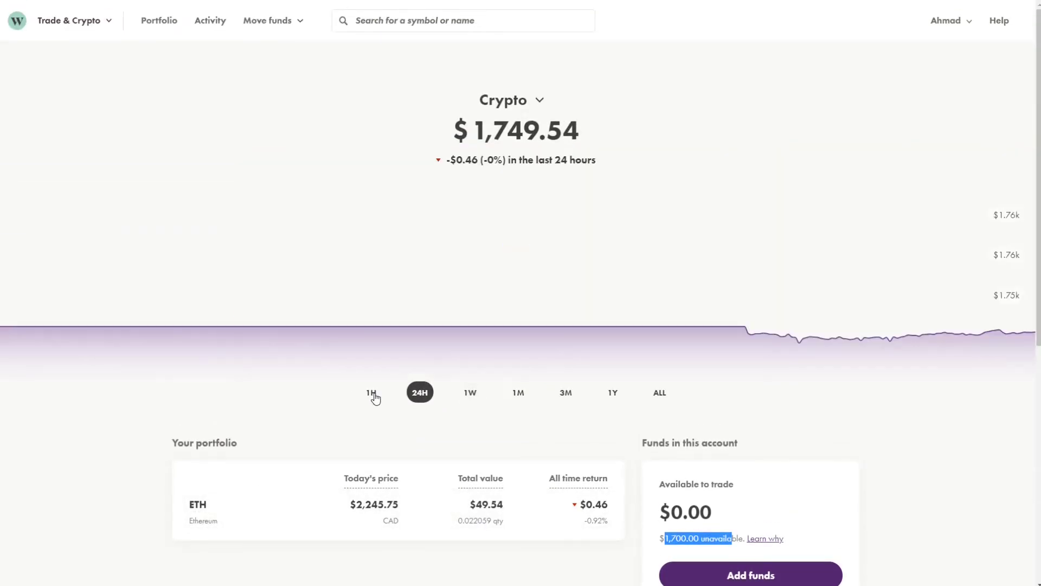
pyautogui.click(518, 393)
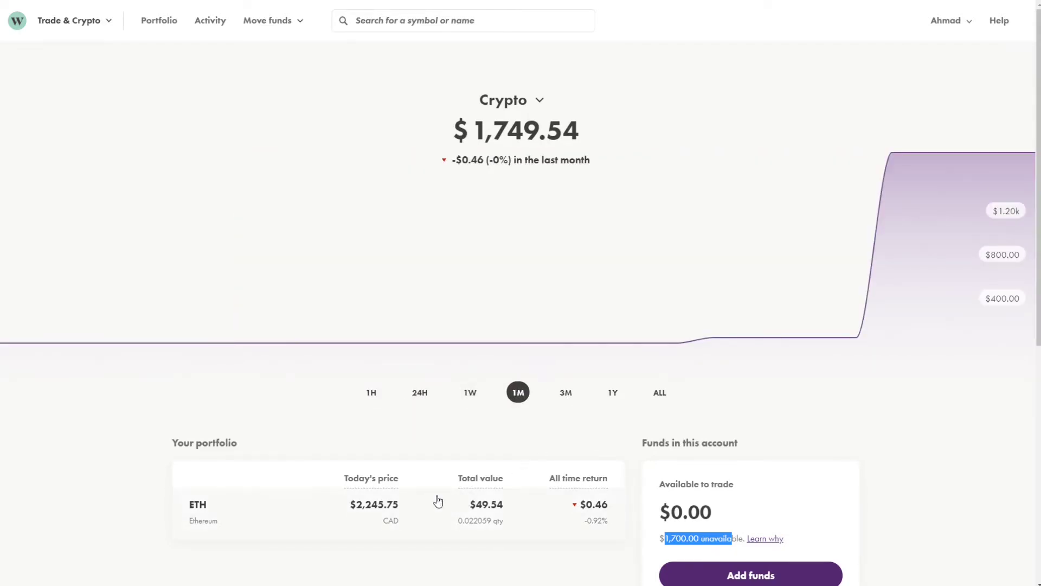
pyautogui.click(565, 392)
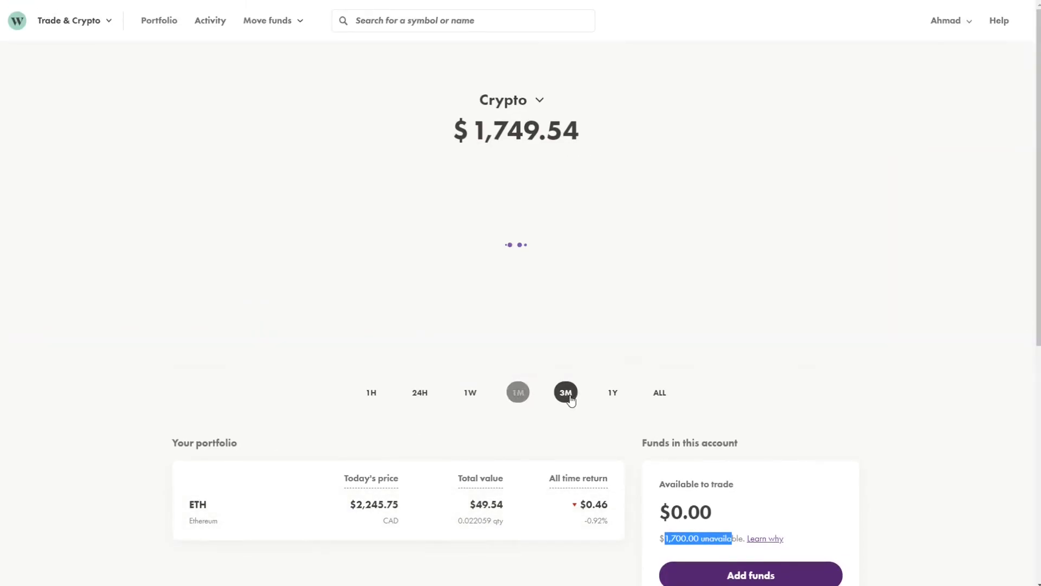
pyautogui.click(612, 393)
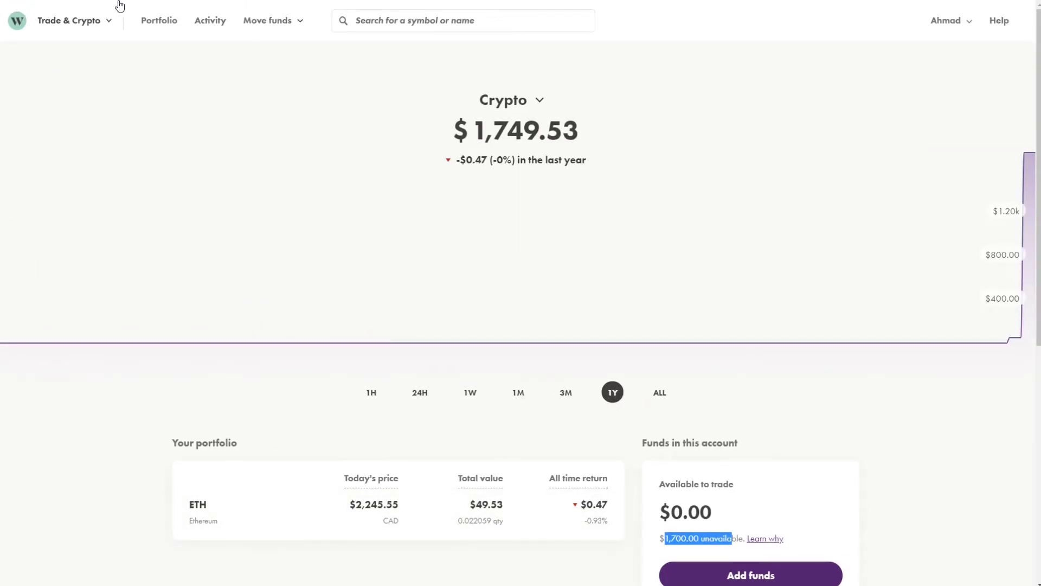
pyautogui.click(193, 8)
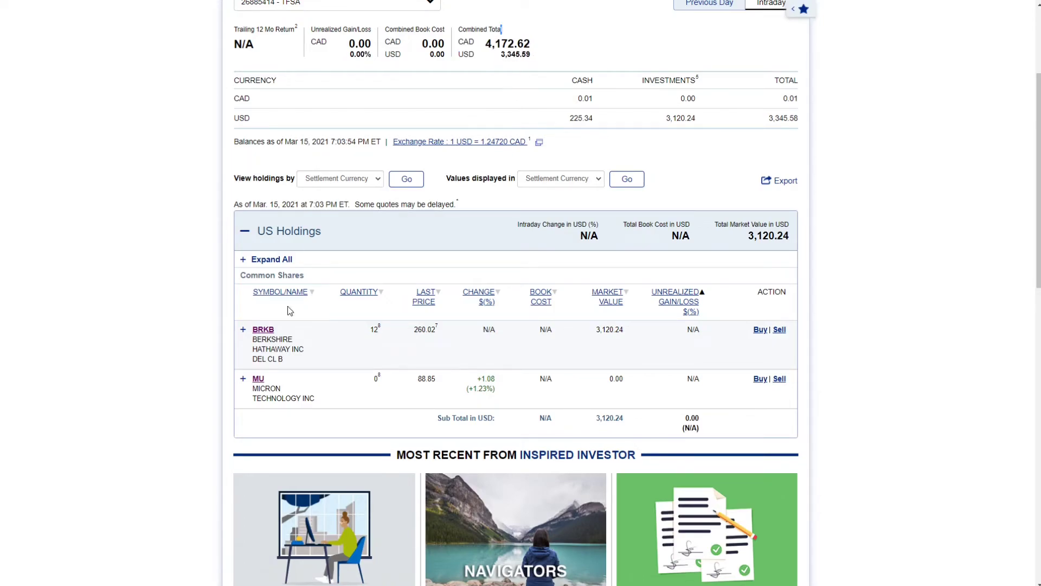
pyautogui.moveTo(393, 253)
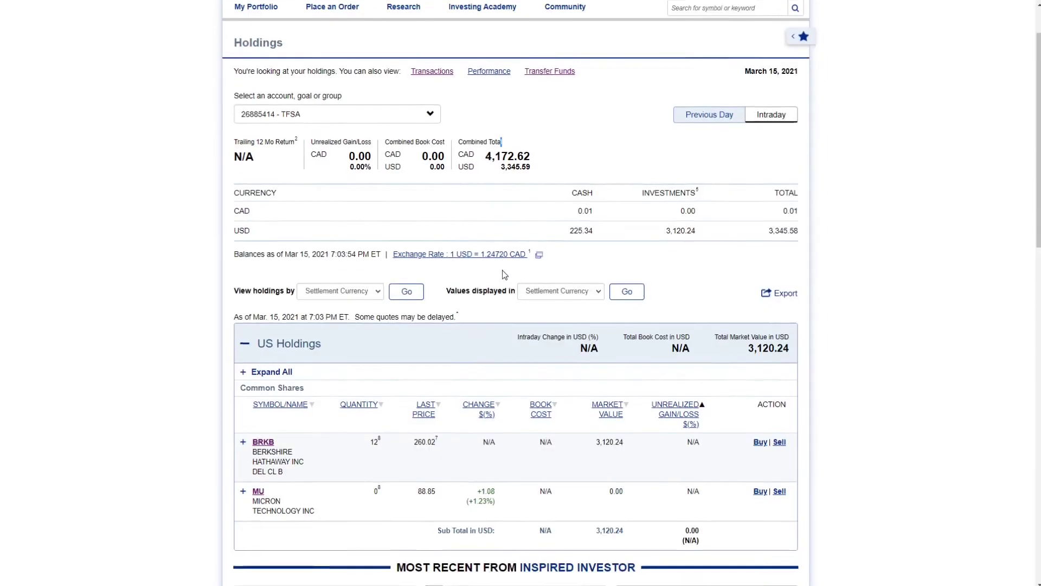
pyautogui.scroll(-3)
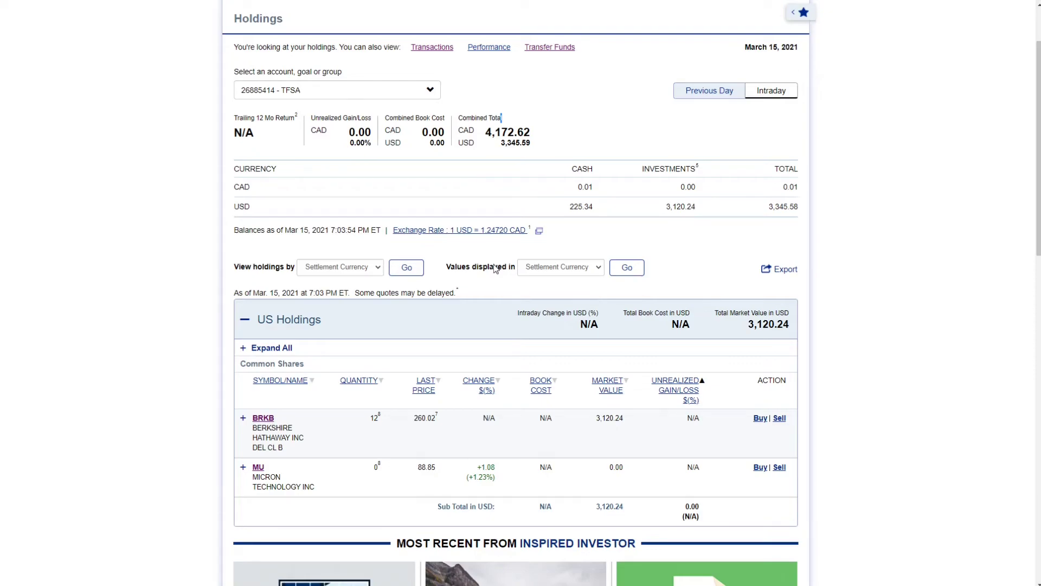
pyautogui.moveTo(492, 267)
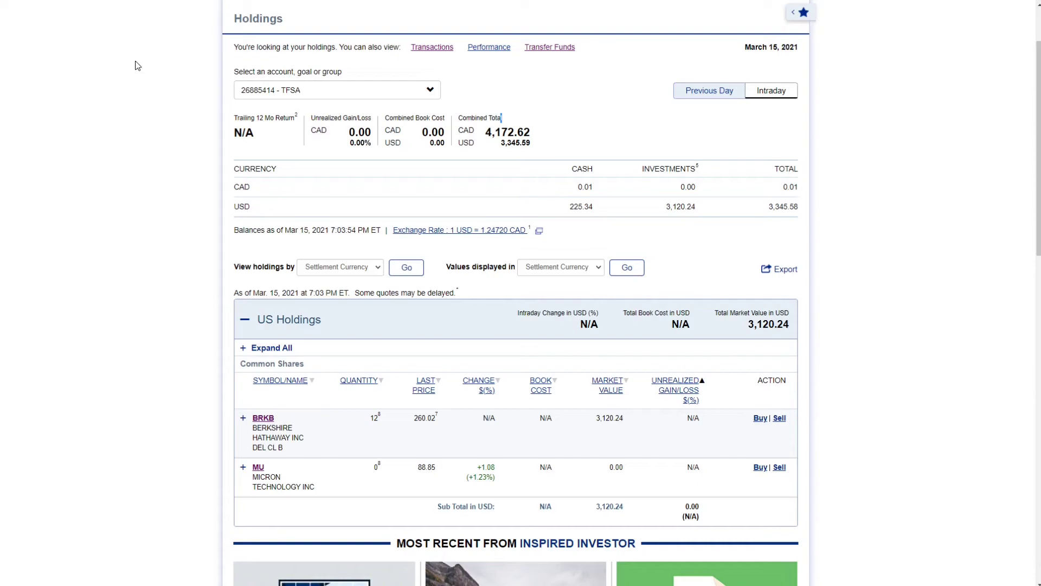
pyautogui.moveTo(193, 28)
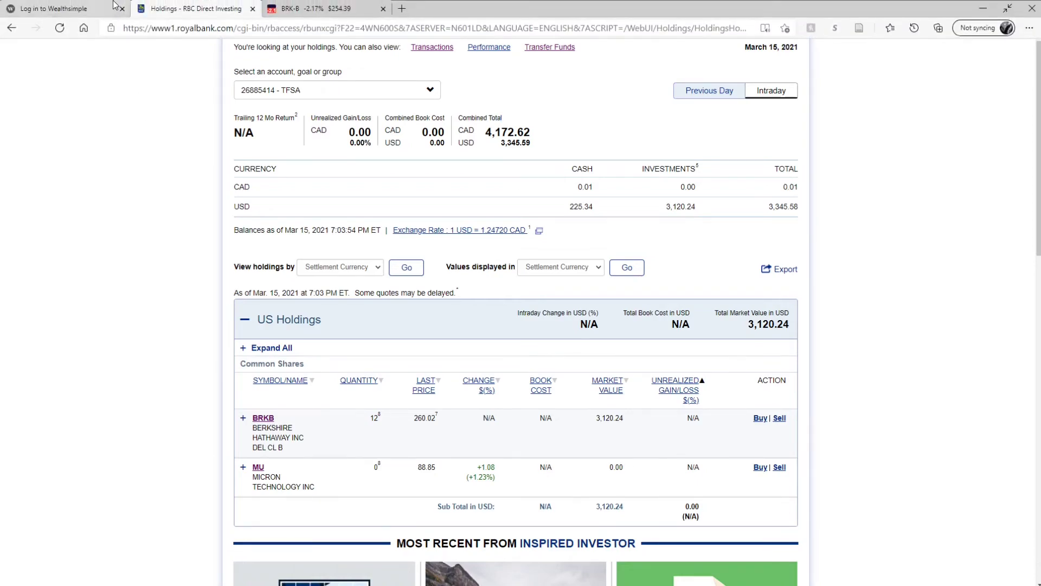
# - Switch to the Berkshire Hathaway BRK-B page on Wallmine
pyautogui.click(326, 8)
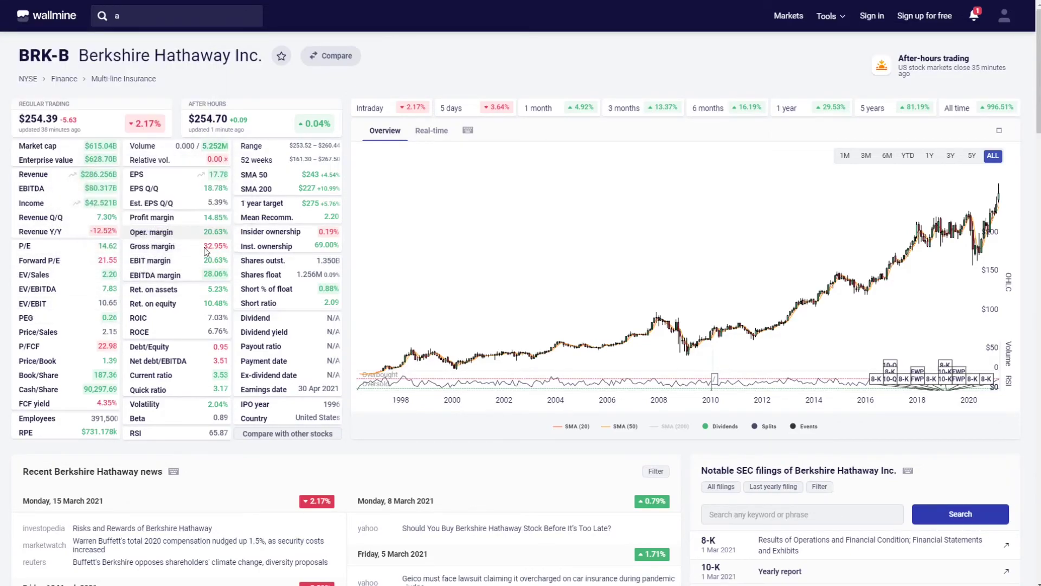
pyautogui.moveTo(153, 304)
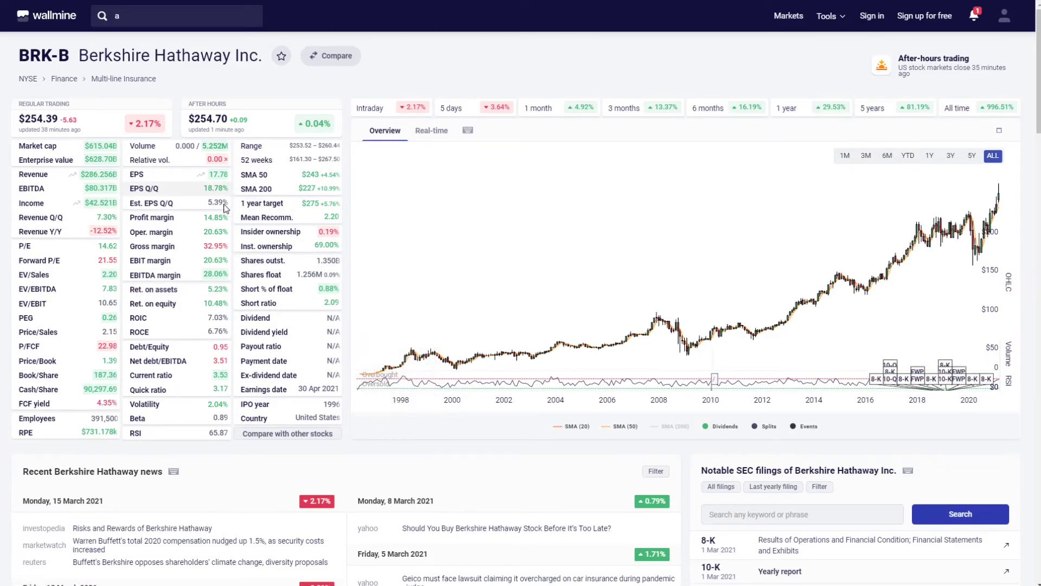
pyautogui.moveTo(152, 217)
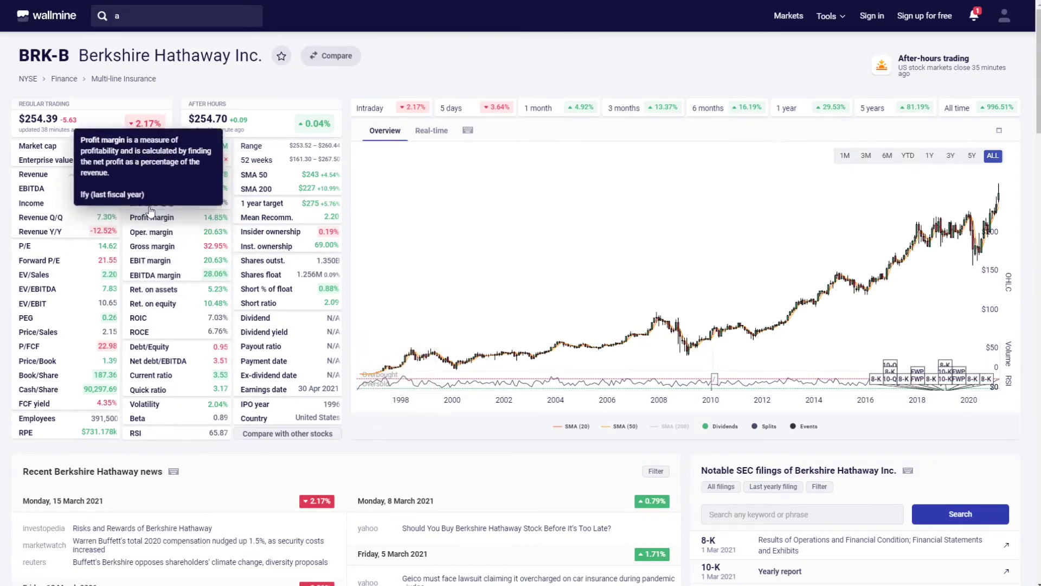
pyautogui.moveTo(583, 343)
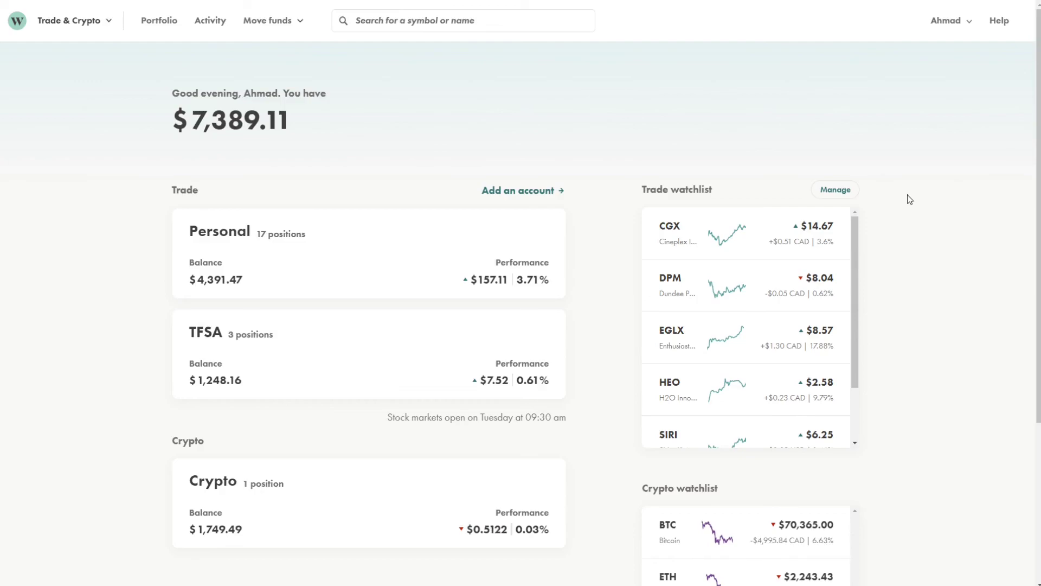
pyautogui.moveTo(859, 173)
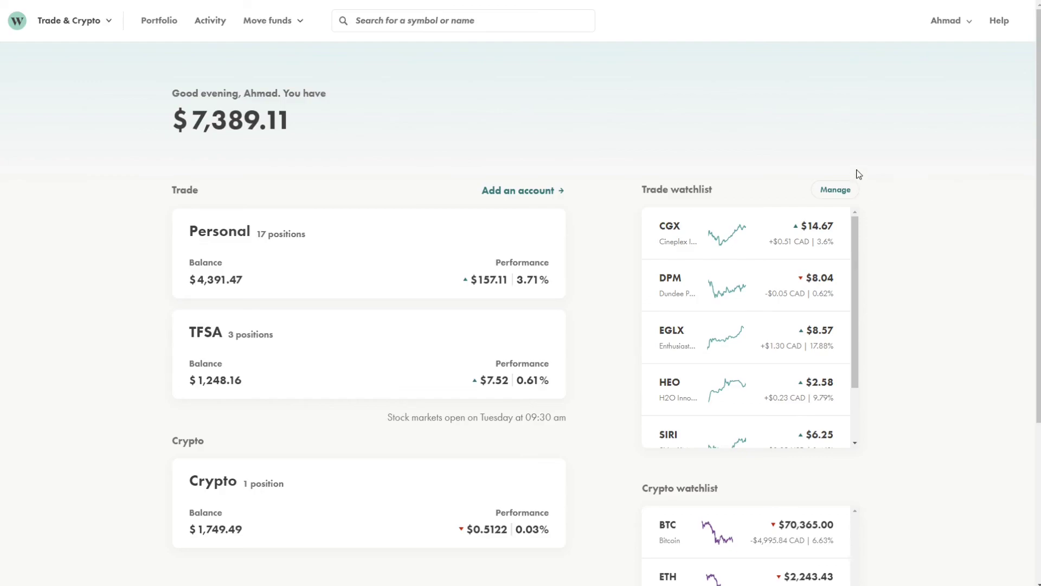
pyautogui.moveTo(890, 101)
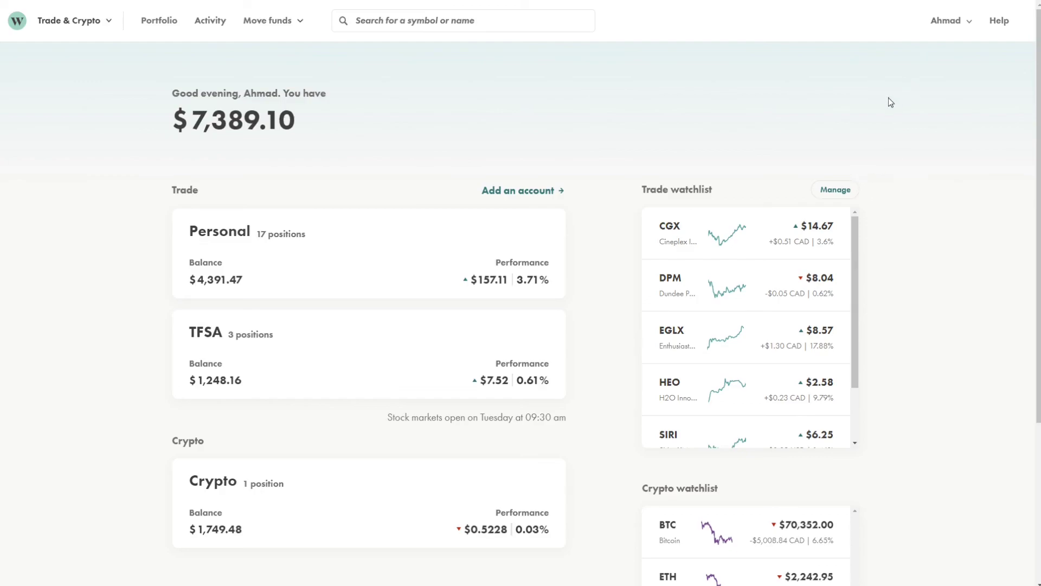
pyautogui.moveTo(877, 105)
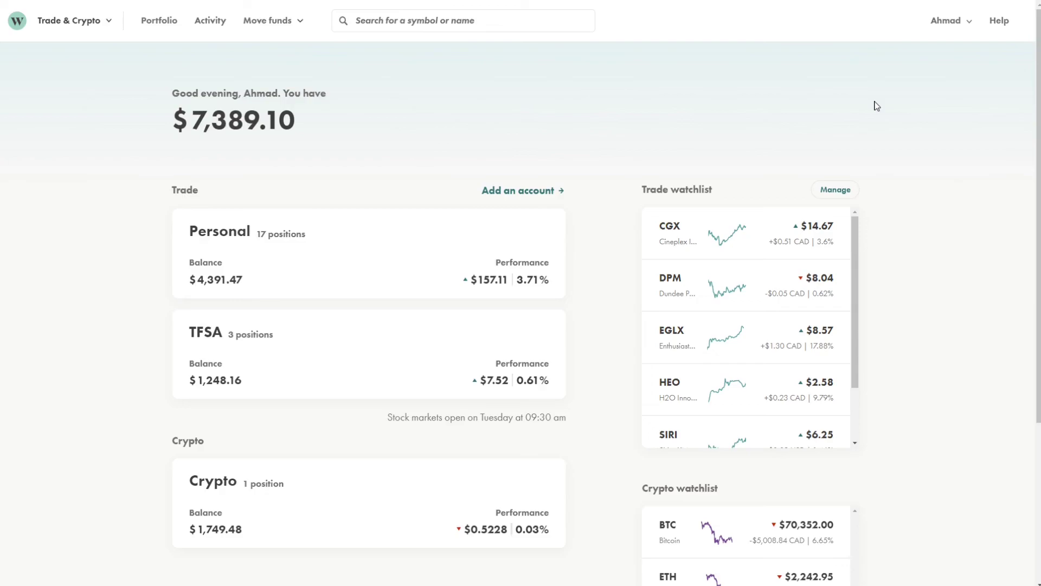